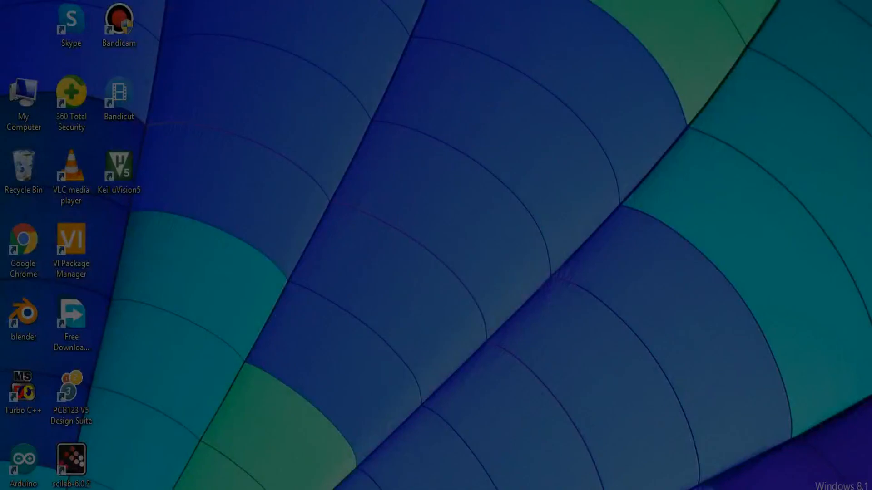
Launch Keil uVision5 and dismiss the 'Cannot read project file' warning.
left_click(119, 166)
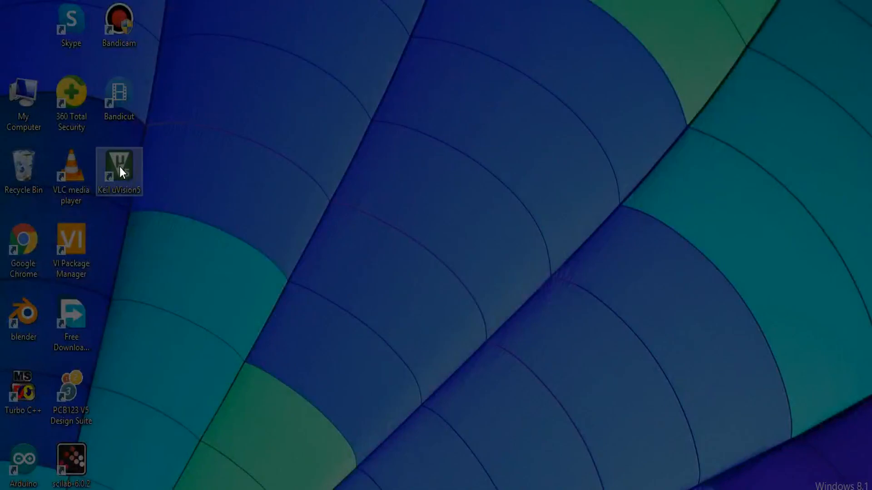
double_click(119, 170)
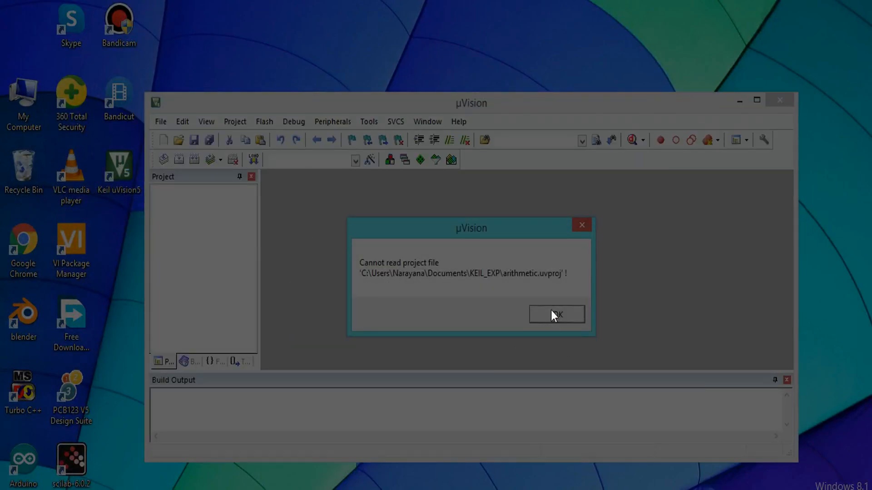
left_click(555, 314)
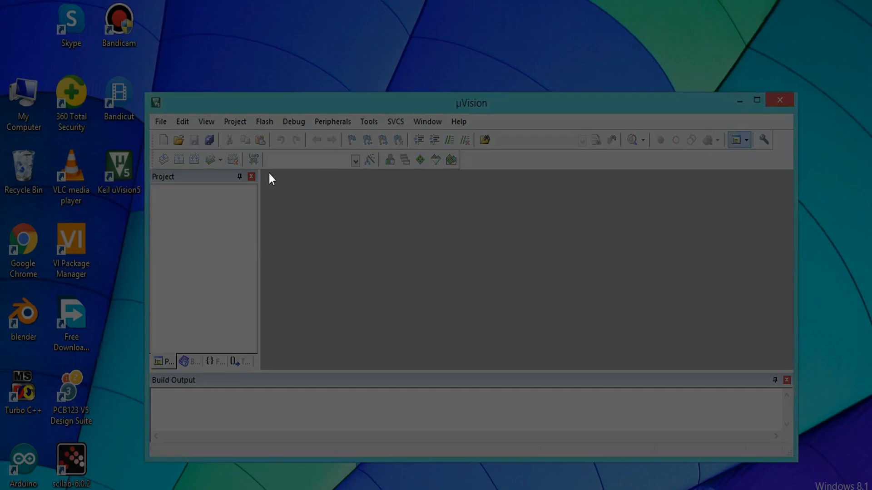
Create a new uVision project named lpoint in the KEIL_EXP folder.
left_click(235, 122)
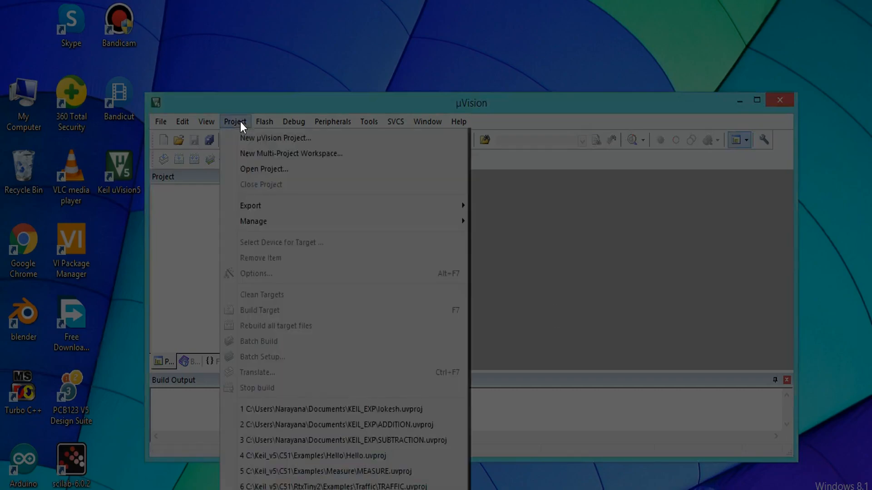
mouse_move(276, 138)
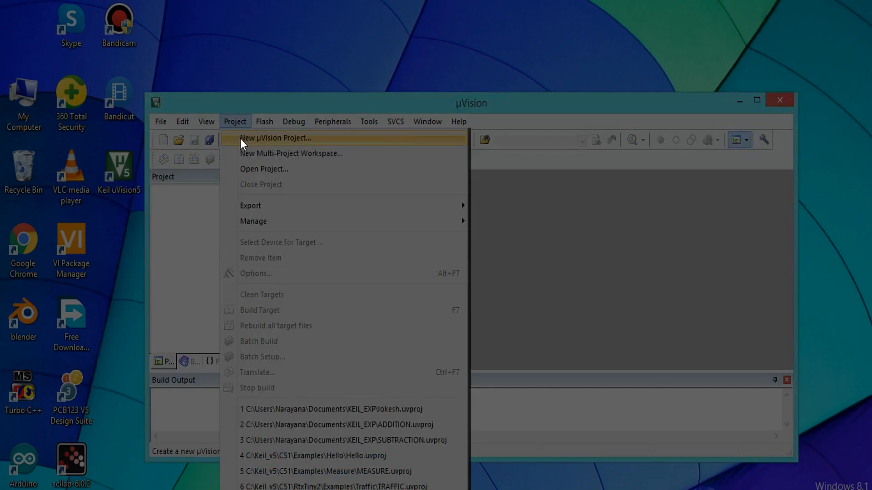
left_click(275, 138)
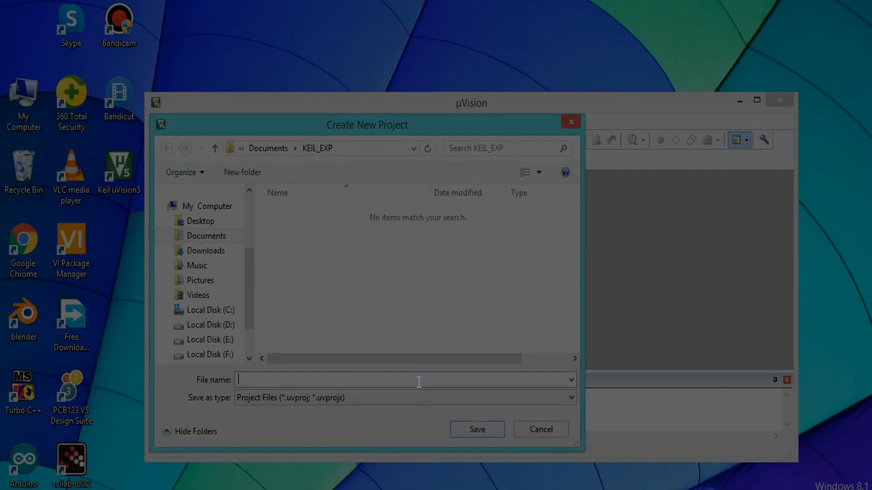
type("lpoint")
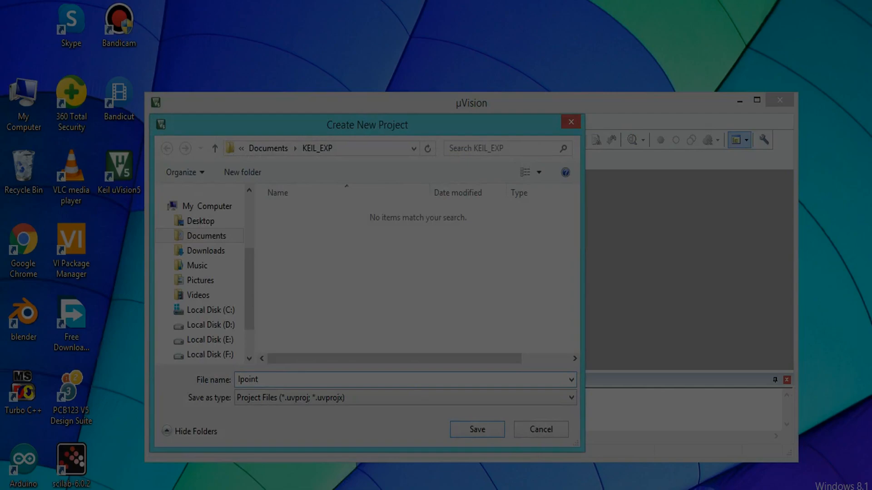
left_click(476, 429)
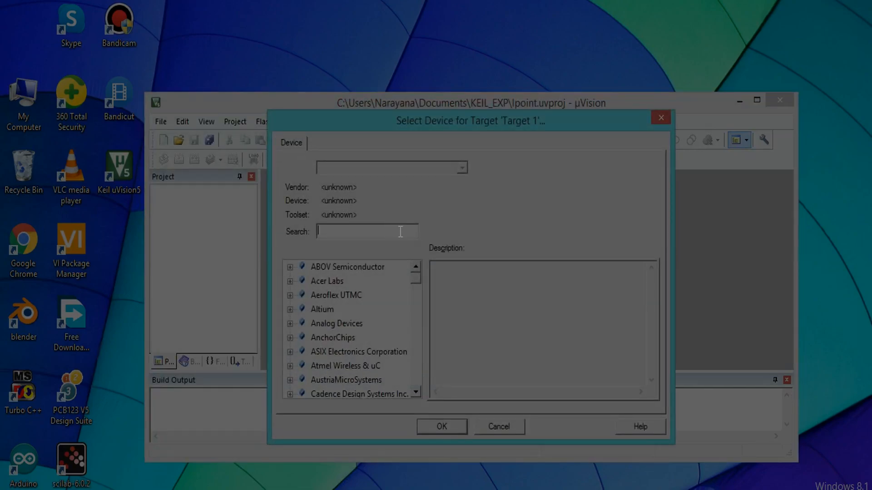
Set the target device to NXP P89C51RD2xx and answer the STARTUP.A51 copy prompt.
type("p")
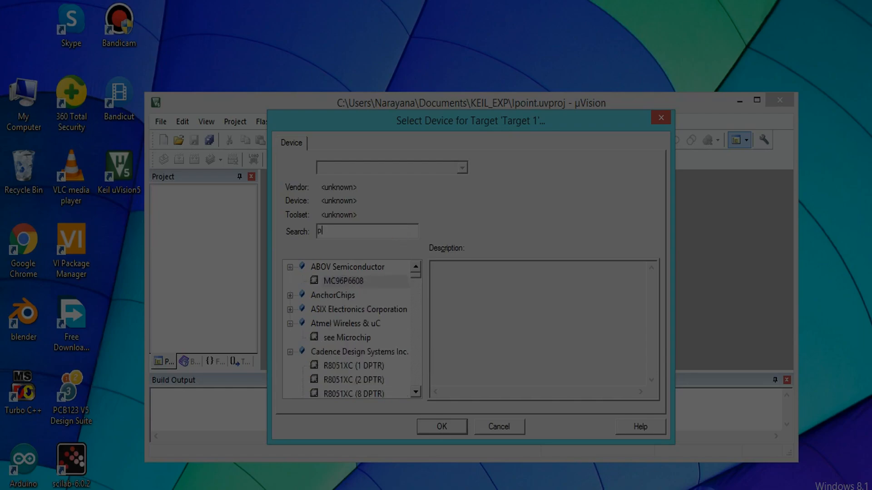
type("89")
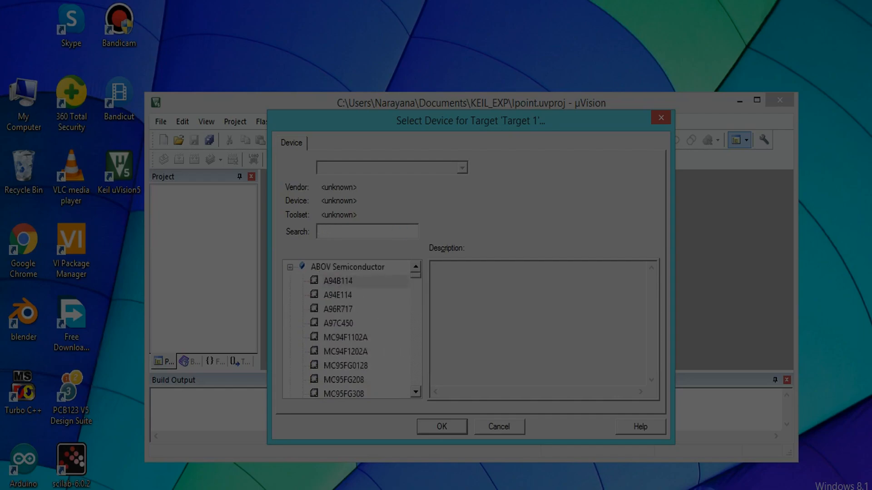
type("P89C51")
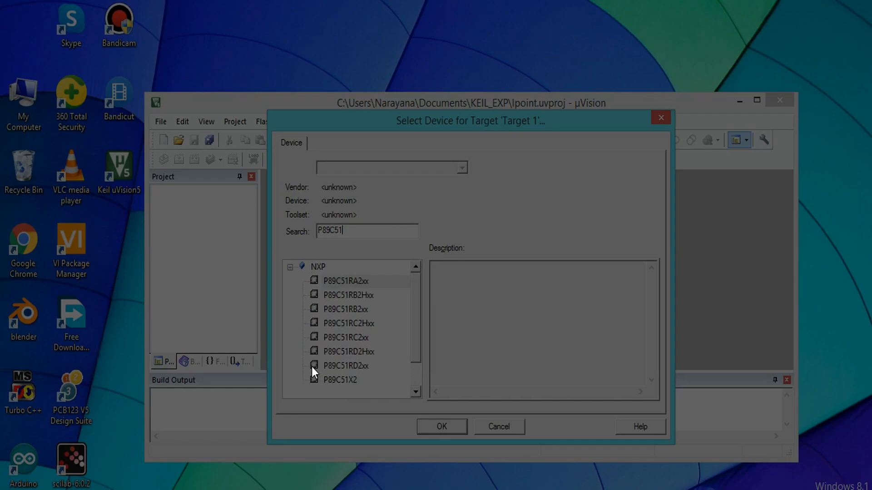
left_click(344, 365)
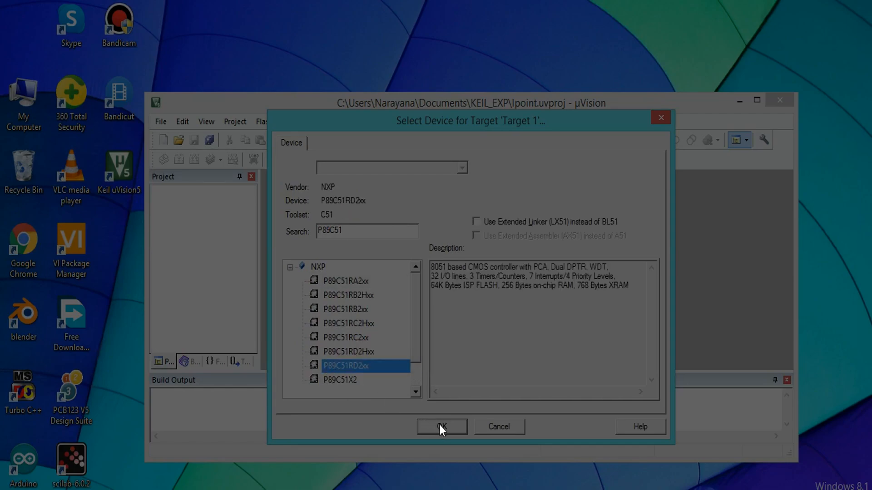
left_click(441, 427)
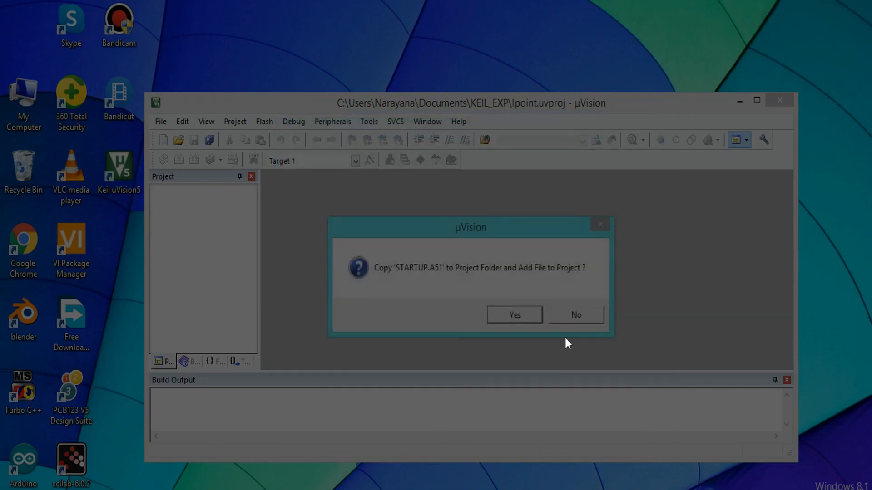
left_click(514, 314)
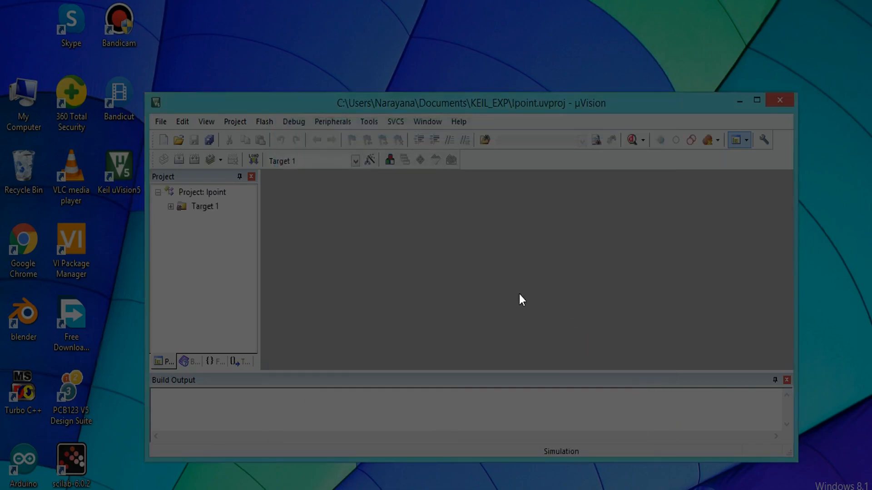
mouse_move(231, 225)
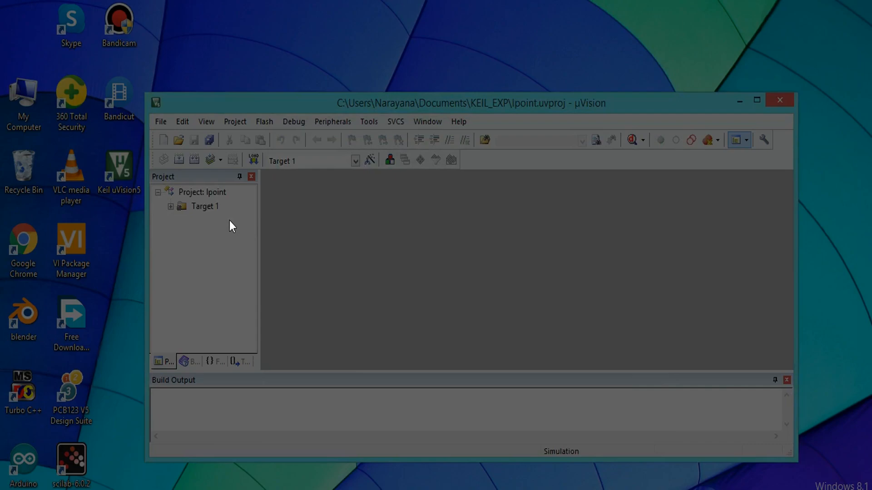
mouse_move(333, 248)
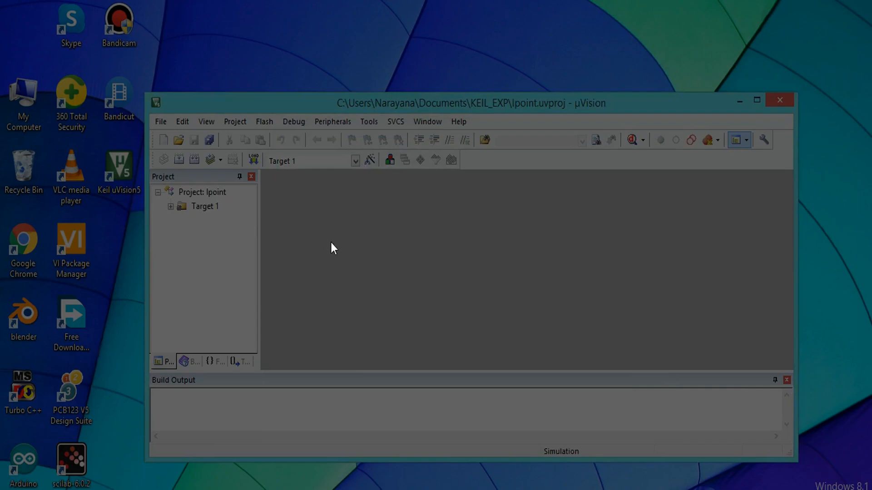
In a new file, write ORG 00H, MOV A,#6, MOV B,#5, ADD A,B, END.
left_click(163, 139)
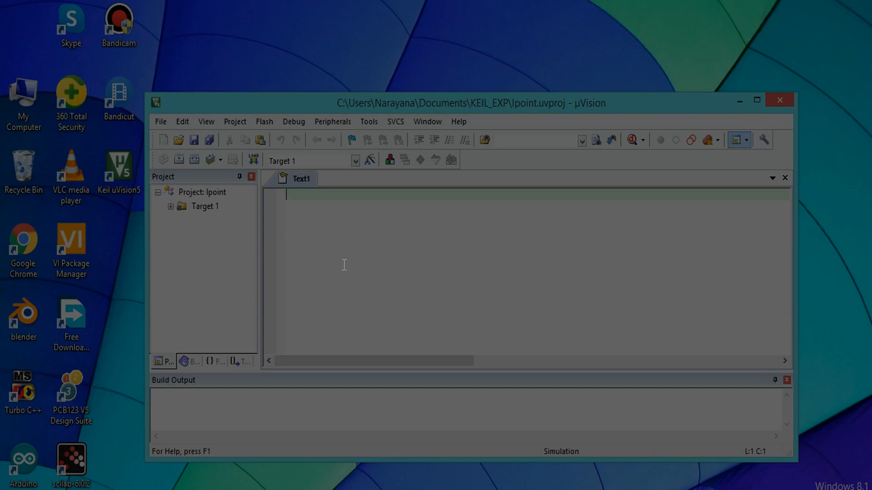
type("ORG")
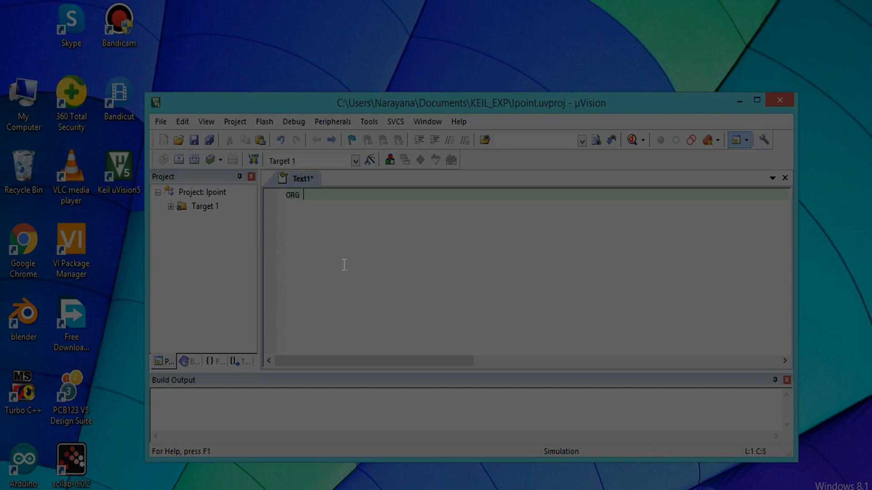
type("00")
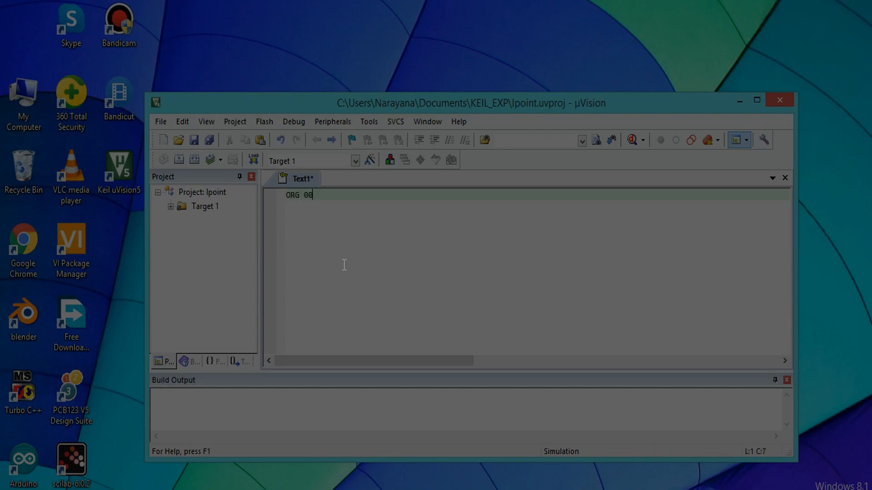
type("H")
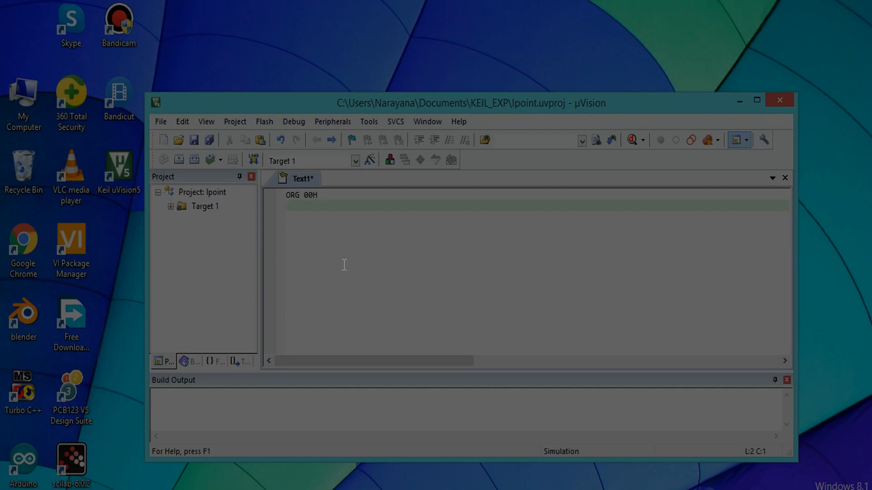
type("MOV A,#")
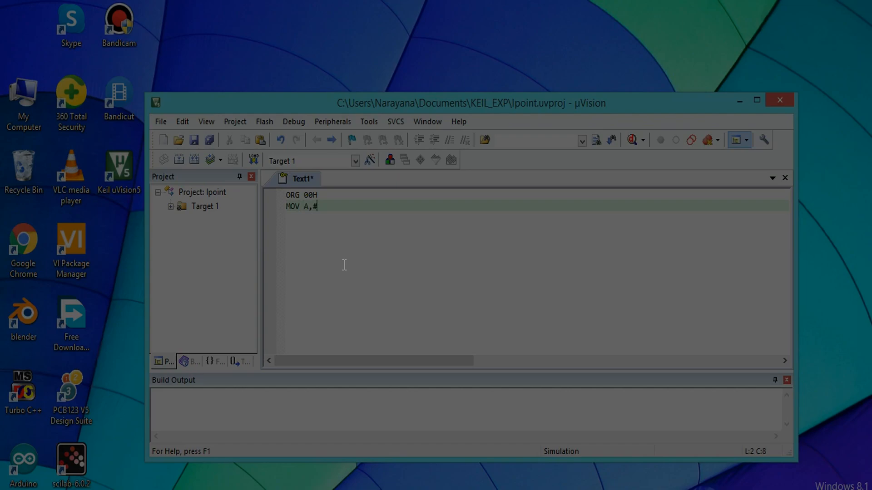
type("6")
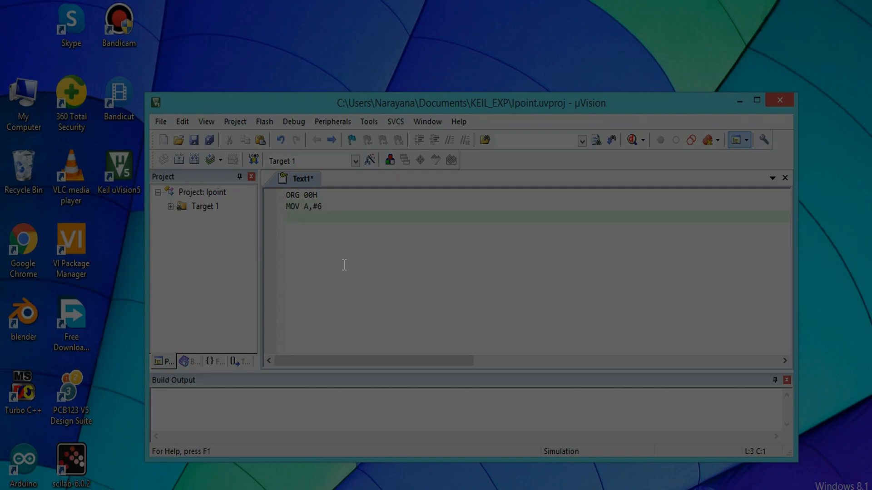
type("MOV")
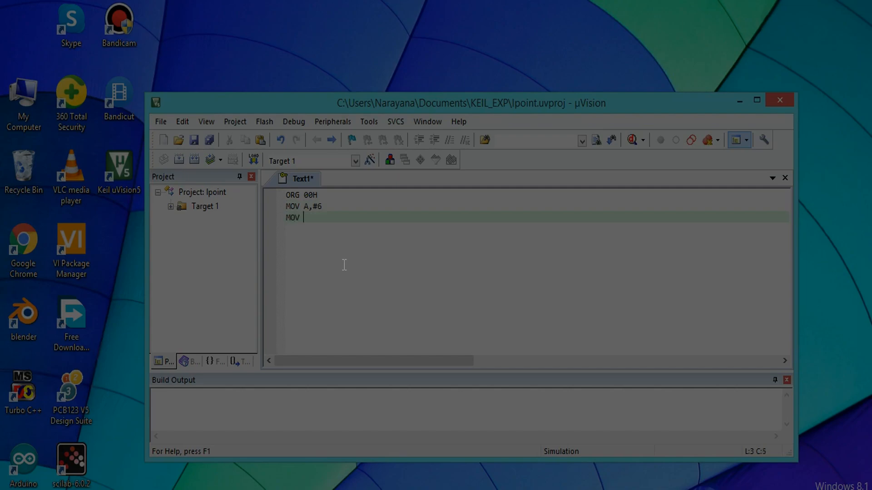
type("B,#")
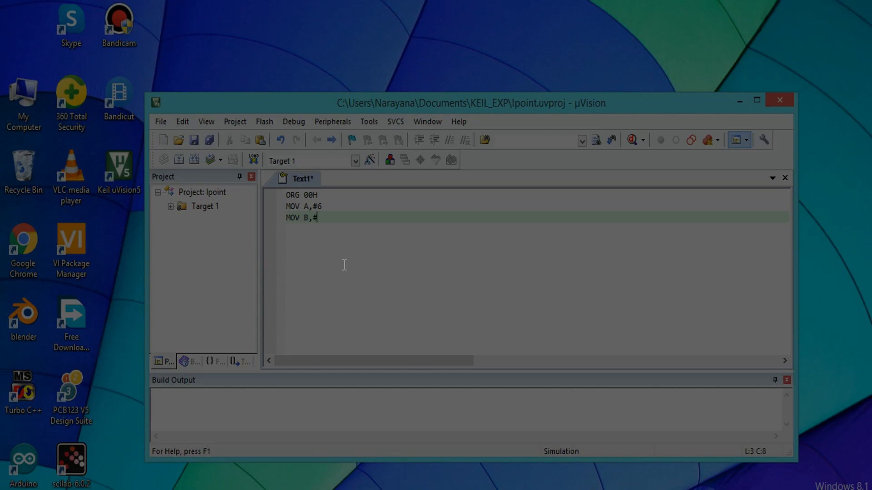
type("5")
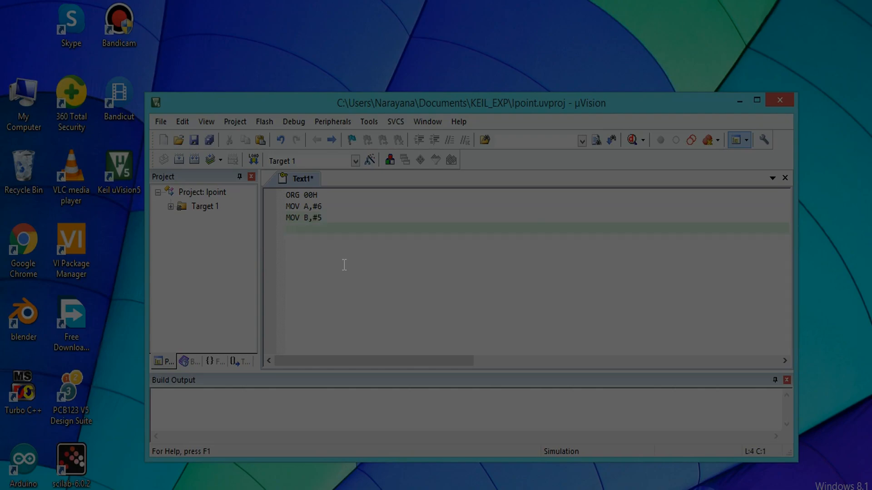
type("ADD A,B")
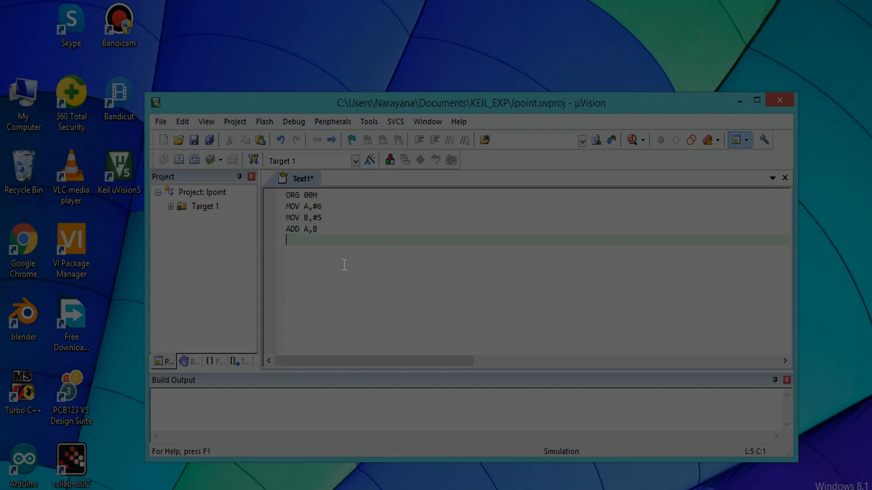
type("END")
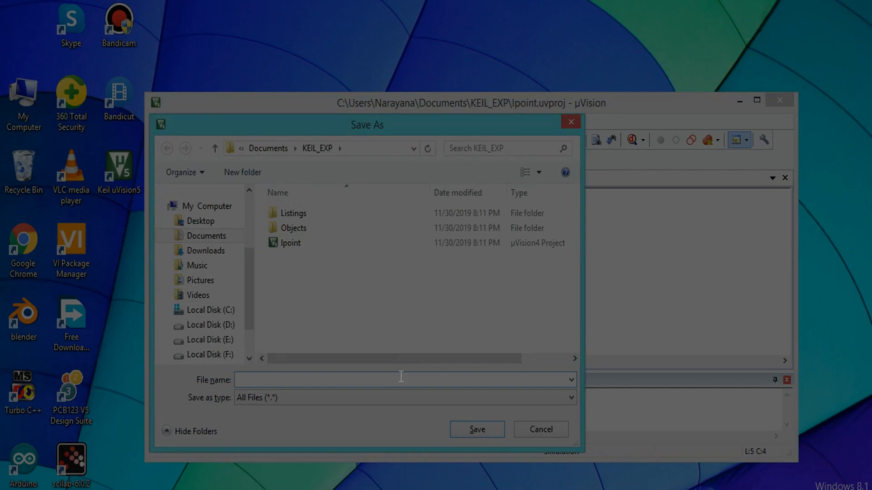
Save the program as ADDITION.A in the KEIL_EXP folder.
type("ADDITION")
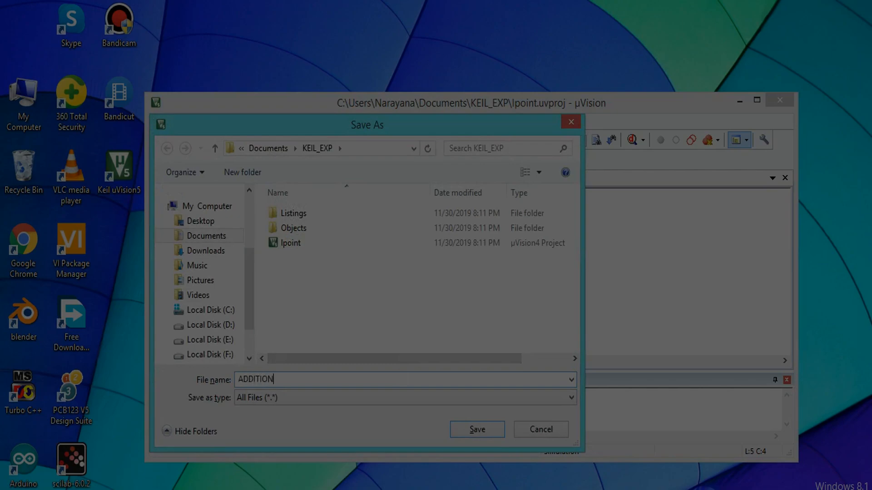
type(".A")
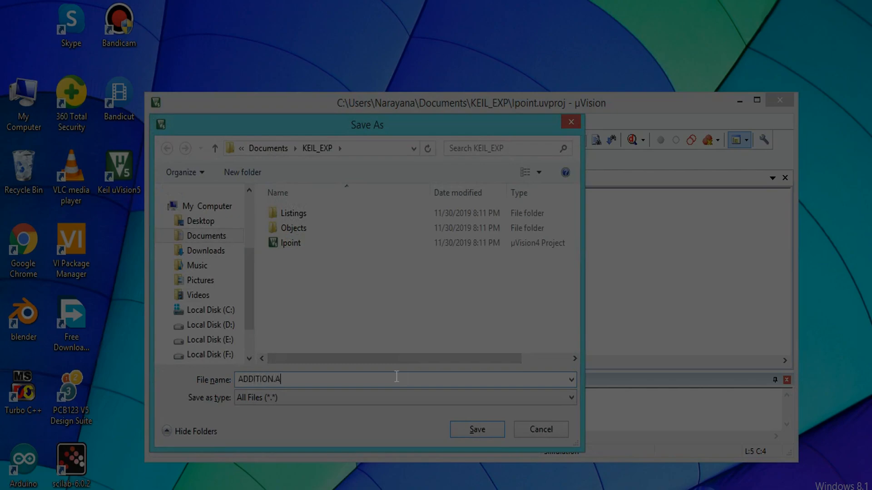
left_click(477, 429)
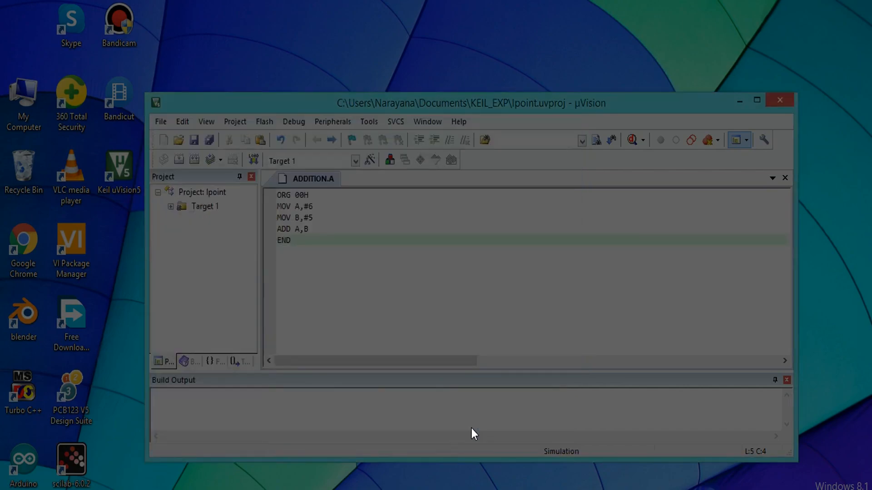
mouse_move(343, 292)
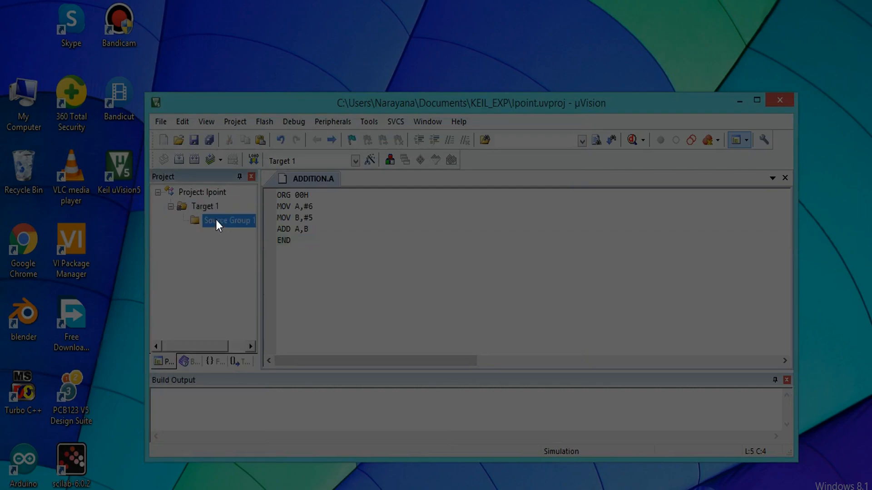
Add the existing file ADDITION.A to Source Group 1 and expand the group.
right_click(228, 221)
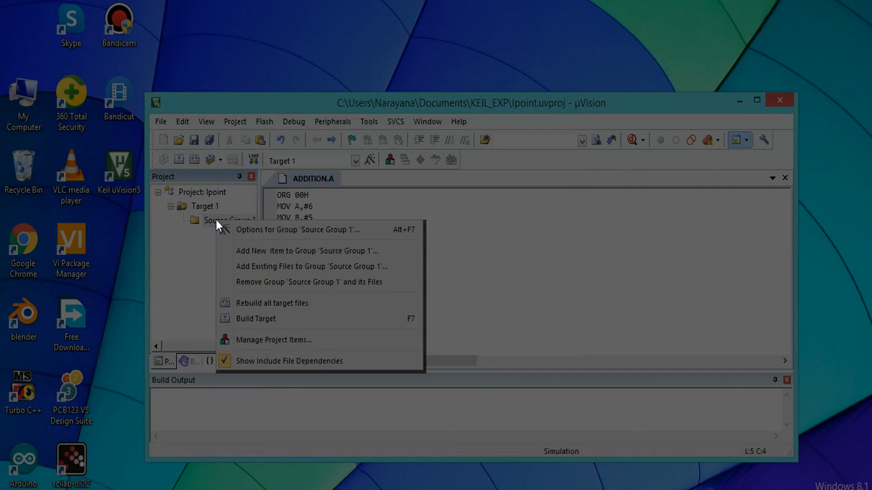
mouse_move(234, 245)
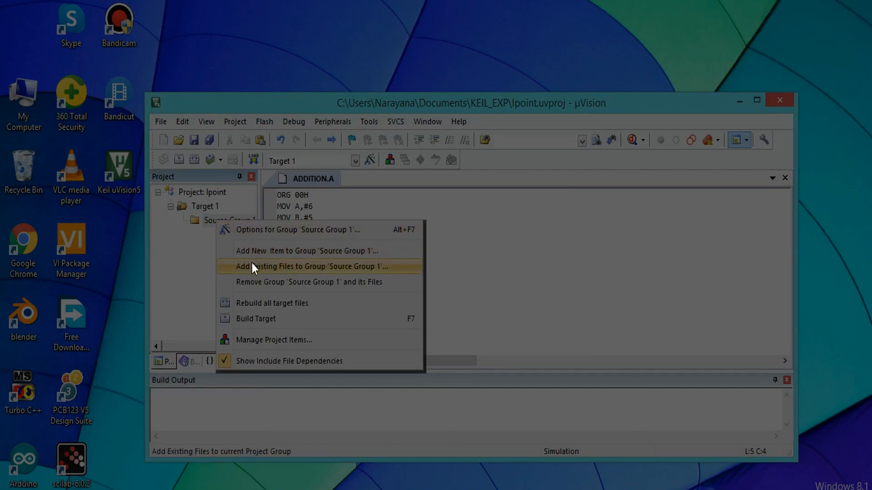
left_click(309, 267)
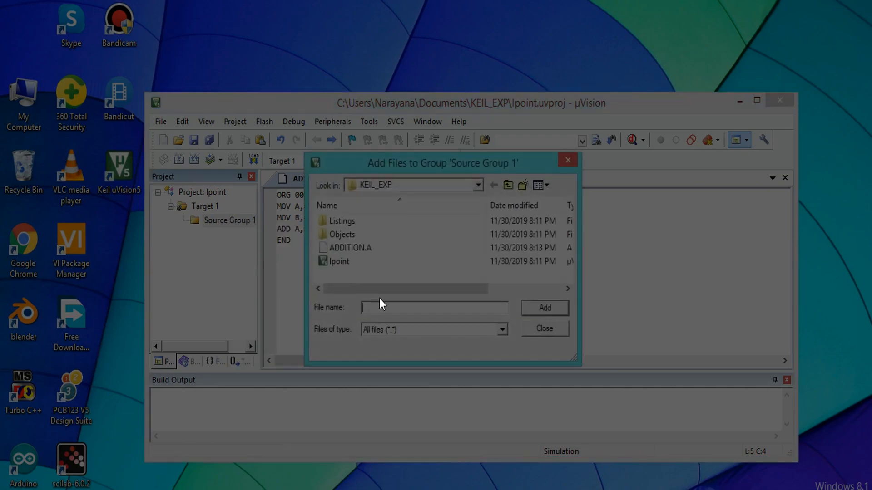
left_click(350, 247)
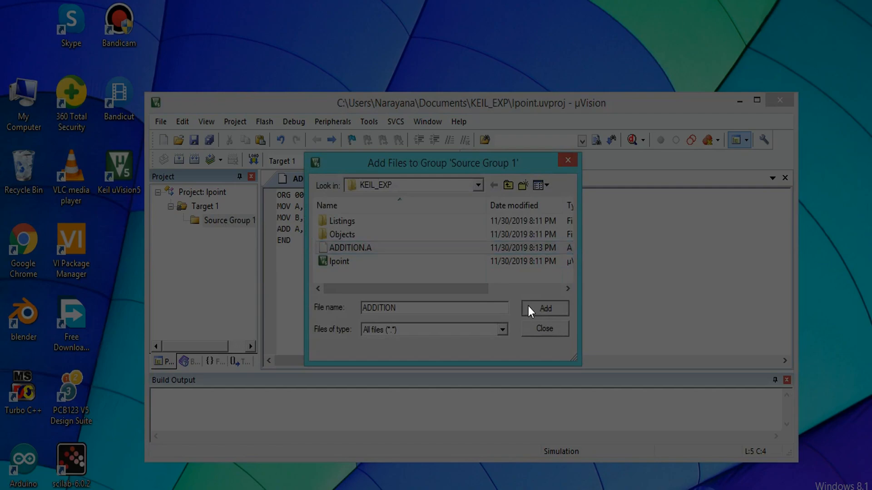
left_click(544, 329)
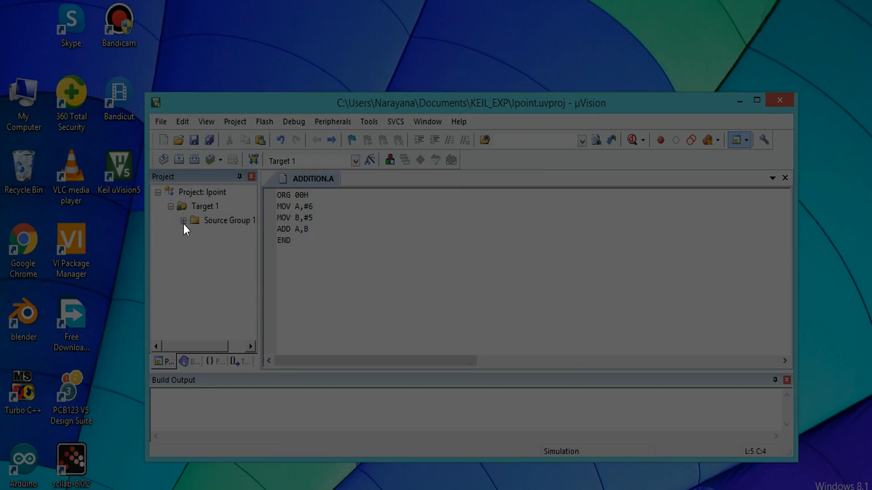
left_click(186, 220)
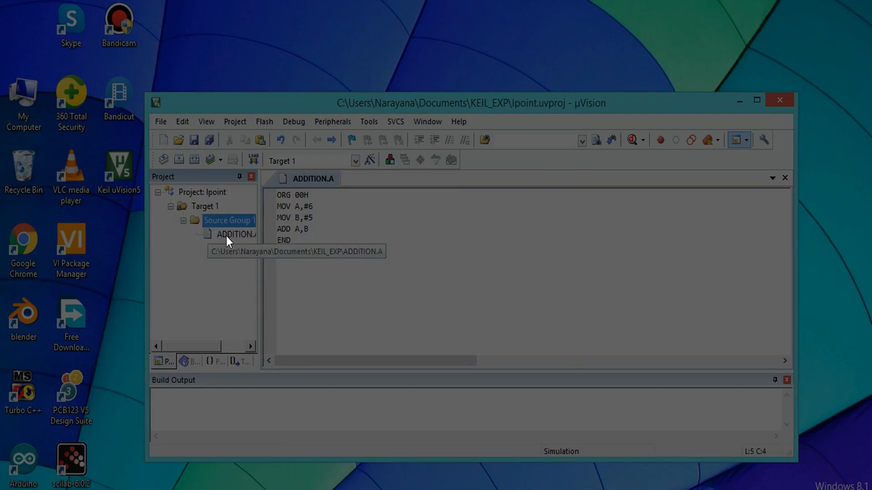
Build the lpoint target with ADDITION.A, getting 0 errors and 0 warnings.
left_click(236, 234)
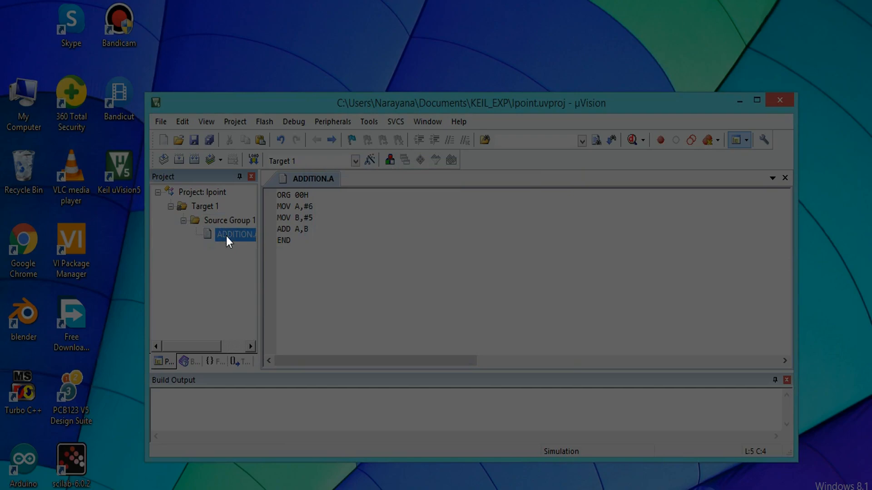
right_click(234, 234)
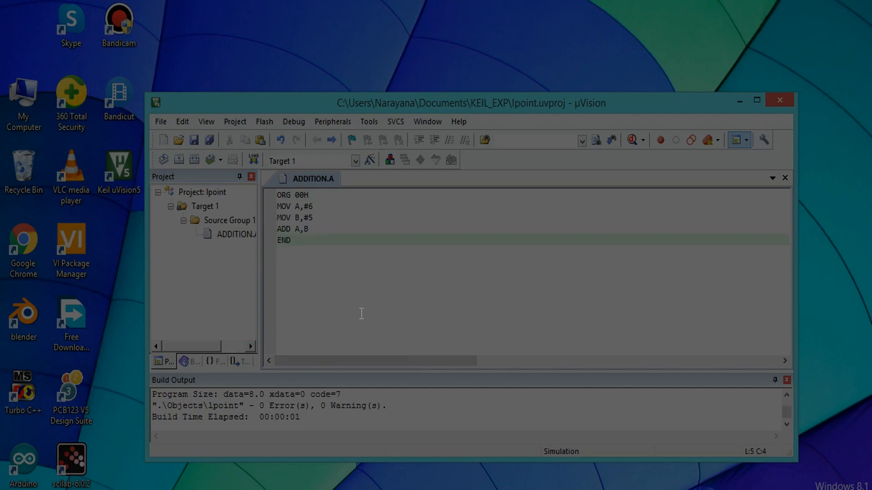
mouse_move(351, 304)
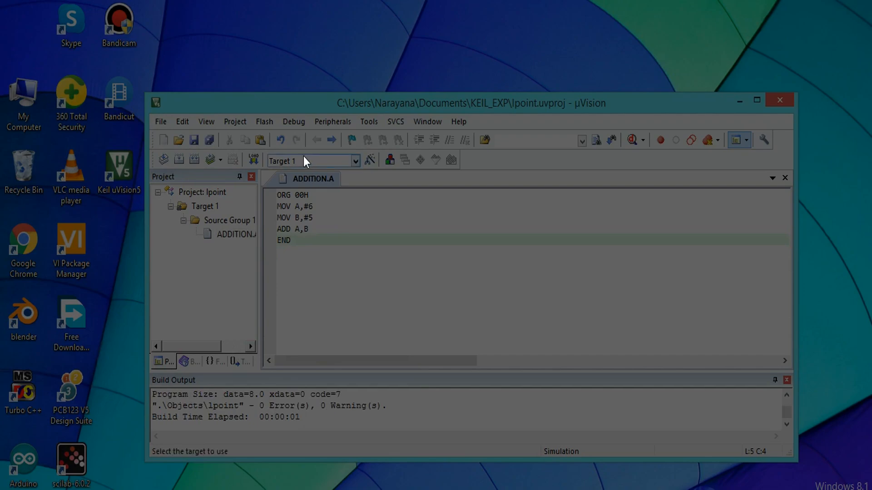
Start a debug session and dismiss the evaluation-mode notice.
left_click(293, 121)
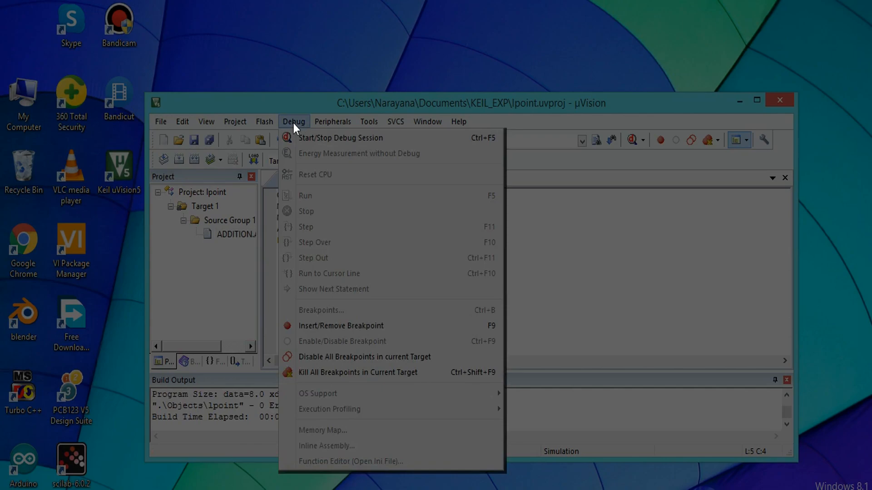
left_click(340, 138)
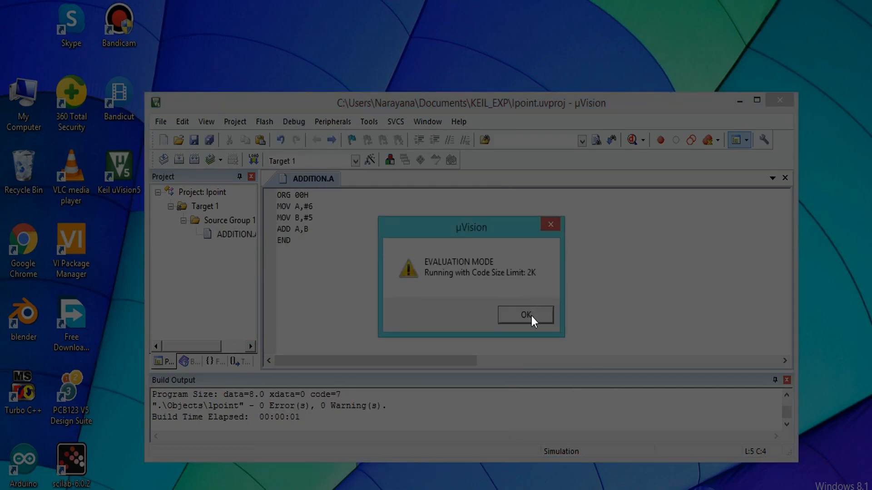
left_click(525, 314)
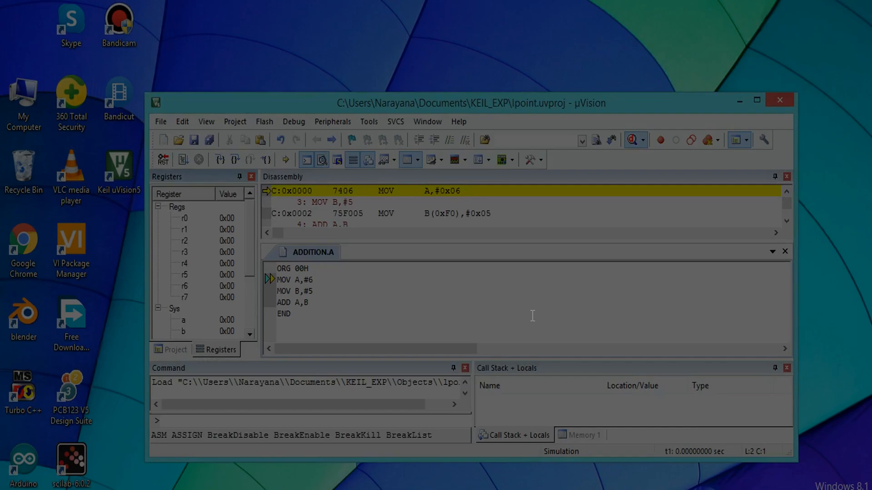
mouse_move(382, 162)
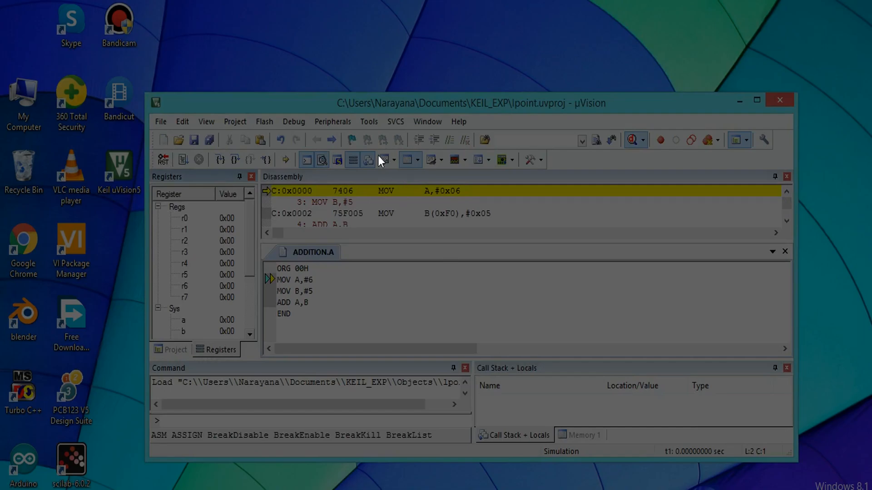
mouse_move(294, 121)
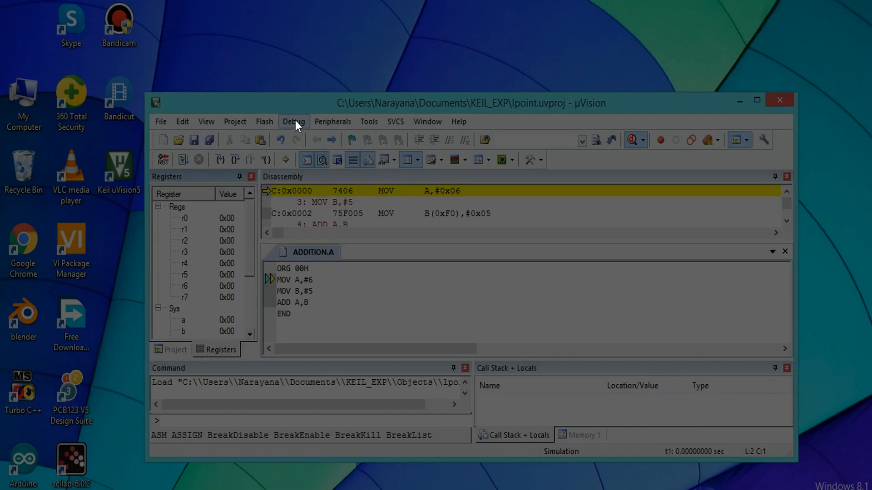
Single-step MOV A,#6, MOV B,#5 and ADD A,B, leaving A=0x0B, B=0x05.
left_click(293, 121)
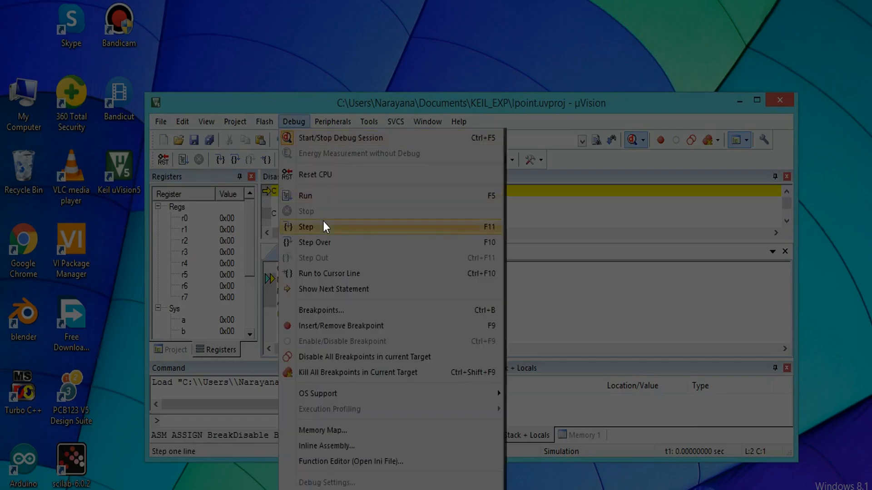
mouse_move(328, 230)
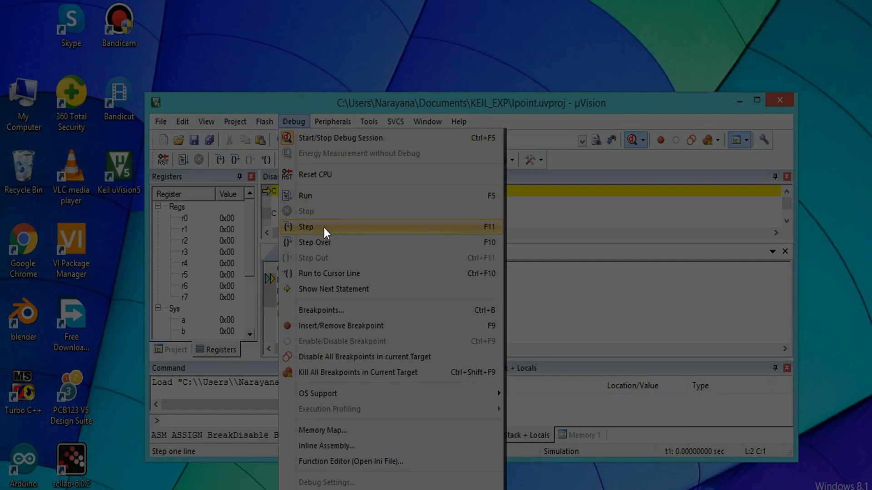
left_click(305, 227)
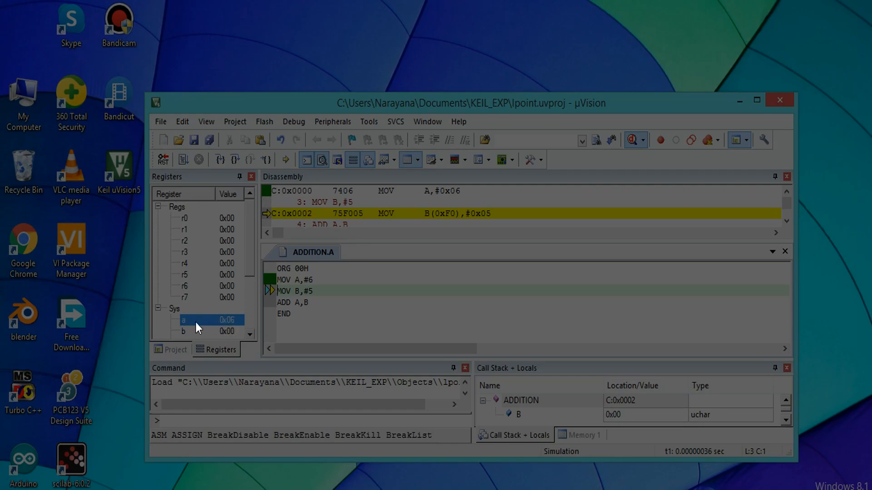
mouse_move(226, 329)
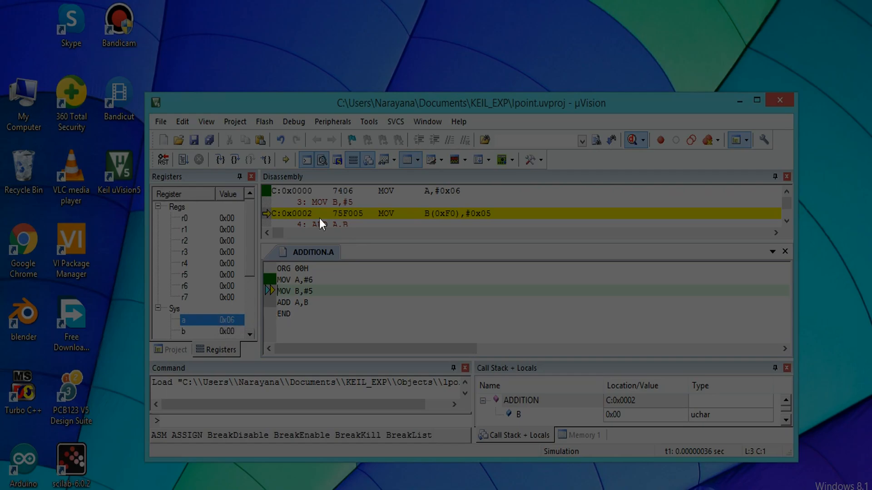
left_click(293, 121)
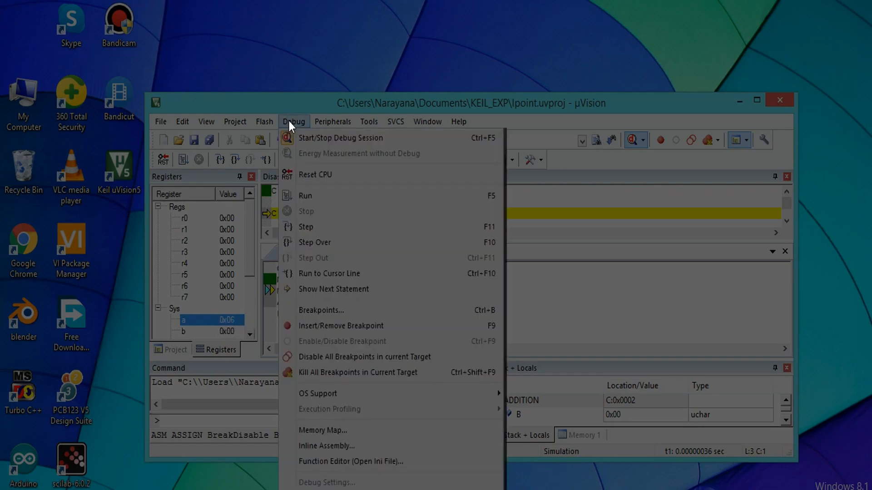
left_click(305, 227)
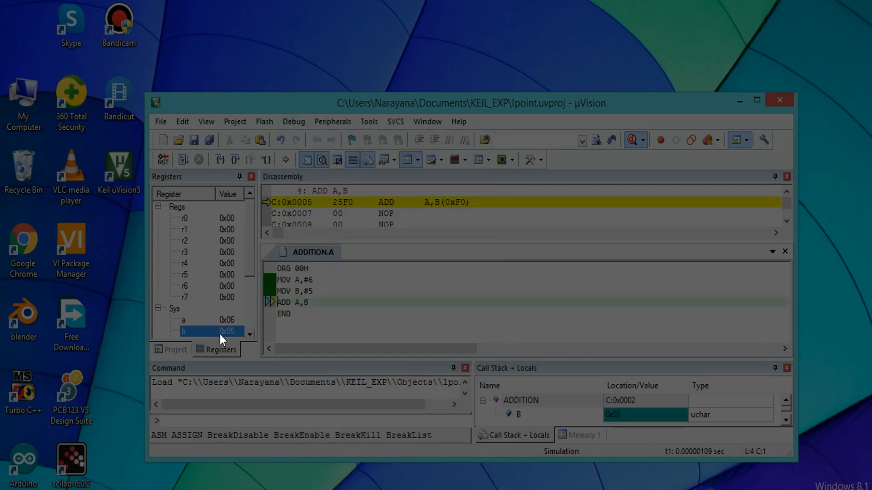
mouse_move(186, 339)
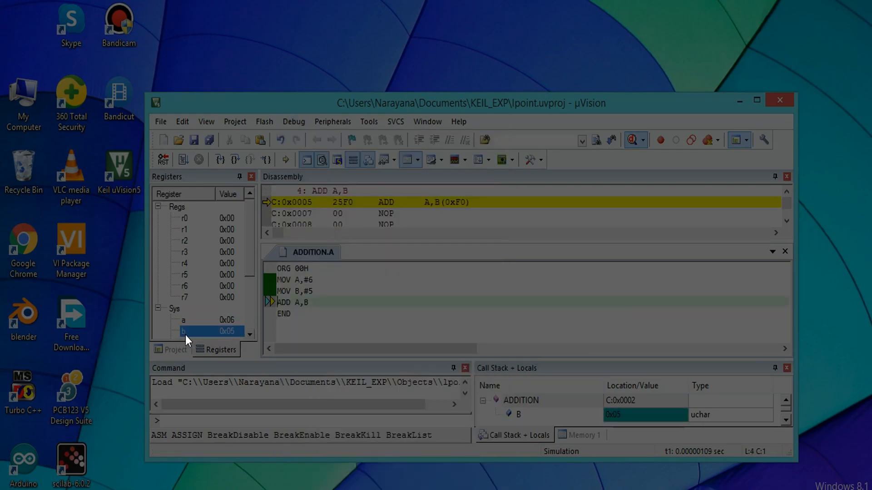
mouse_move(292, 121)
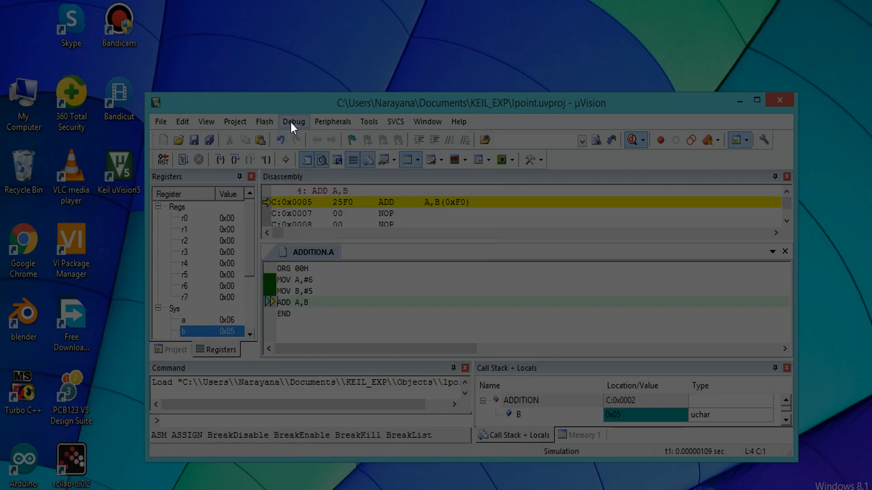
left_click(293, 121)
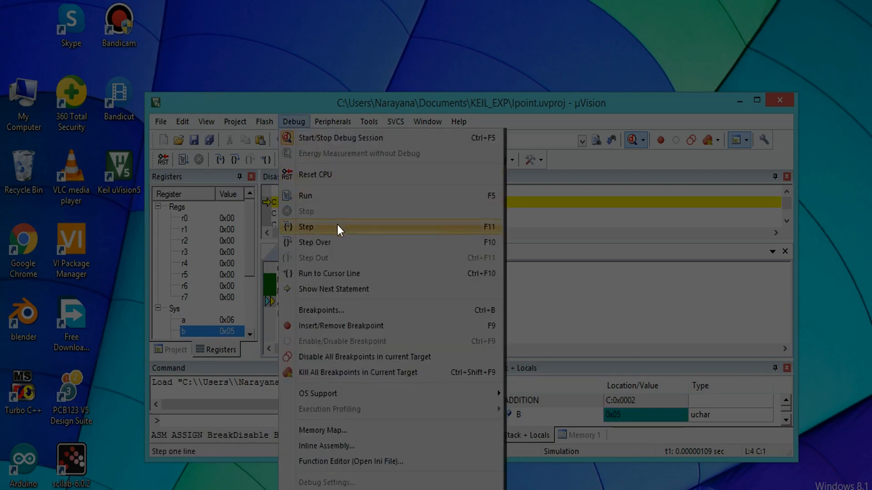
left_click(305, 227)
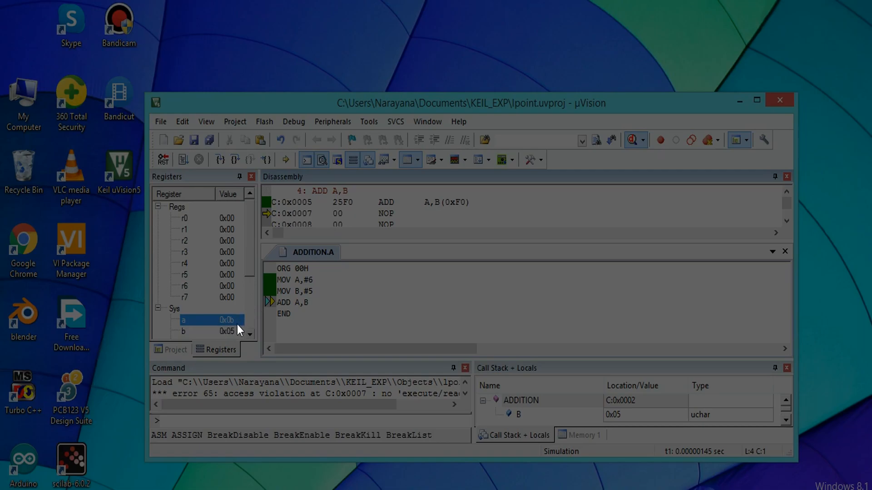
mouse_move(270, 331)
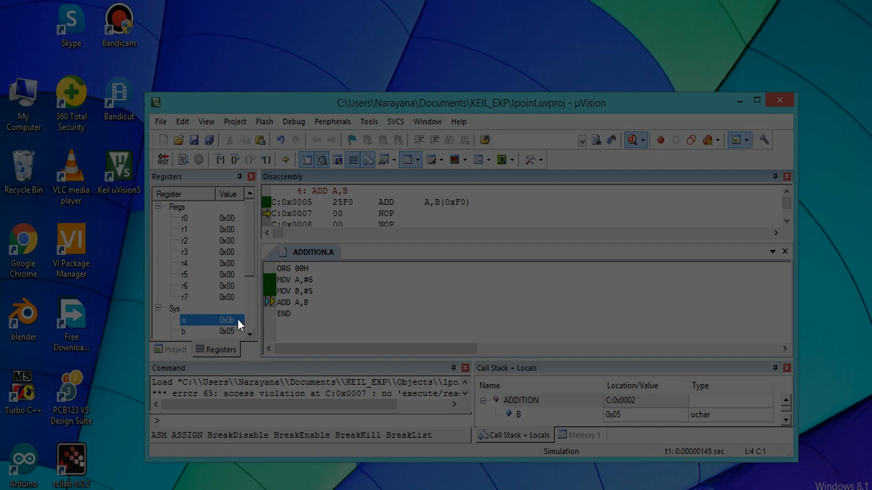
mouse_move(240, 326)
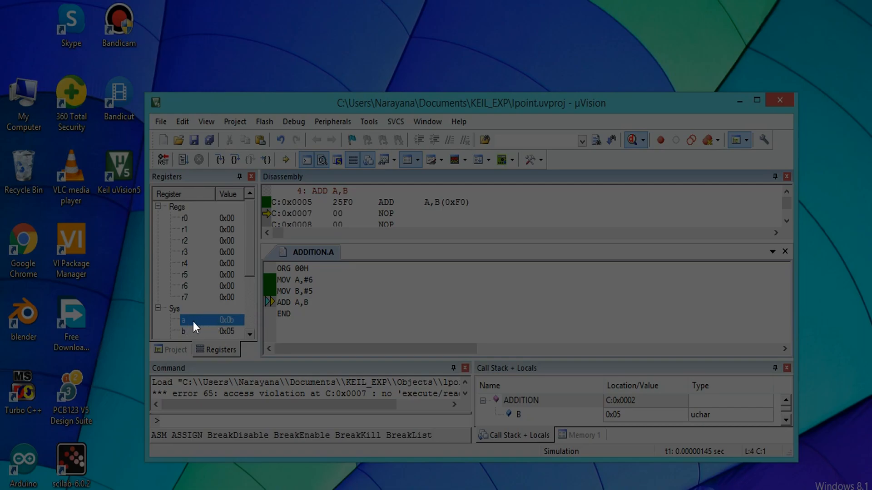
mouse_move(251, 339)
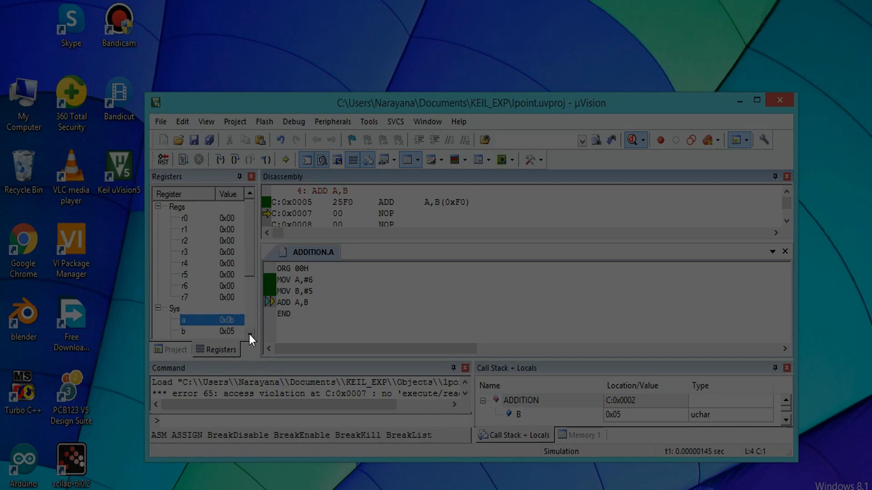
mouse_move(333, 316)
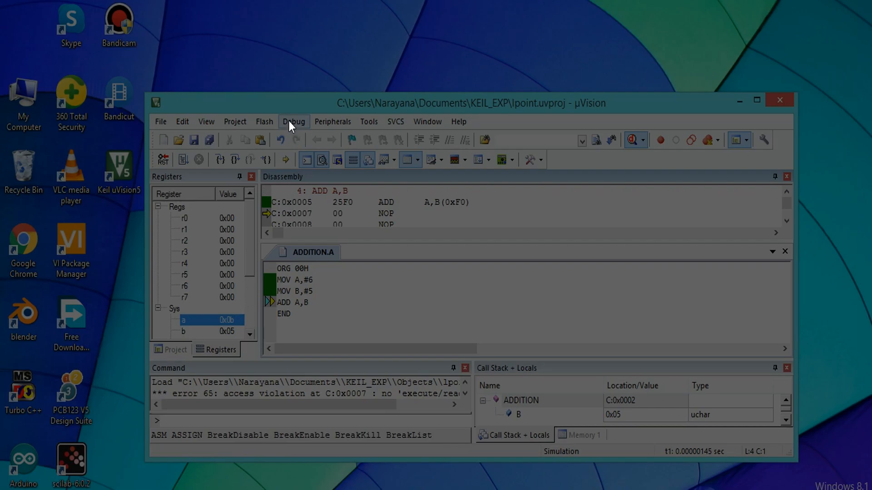
End the debug session and remove ADDITION.A from Source Group 1.
left_click(293, 121)
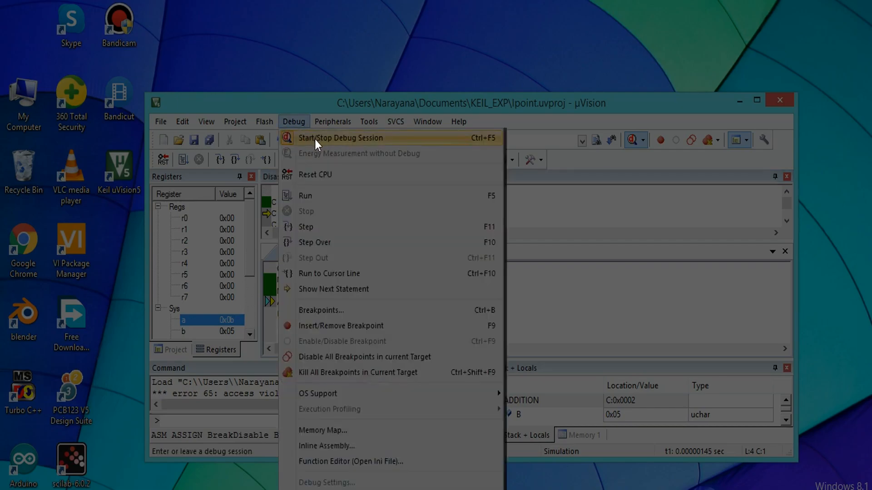
left_click(341, 138)
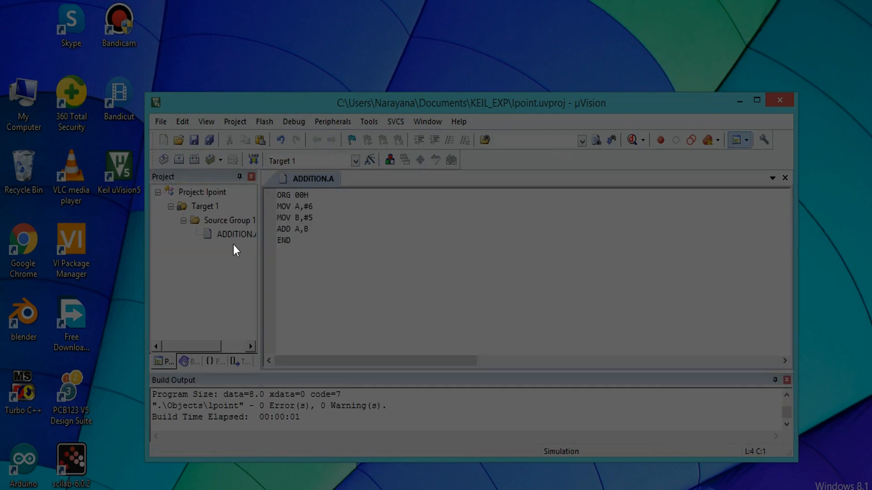
right_click(234, 233)
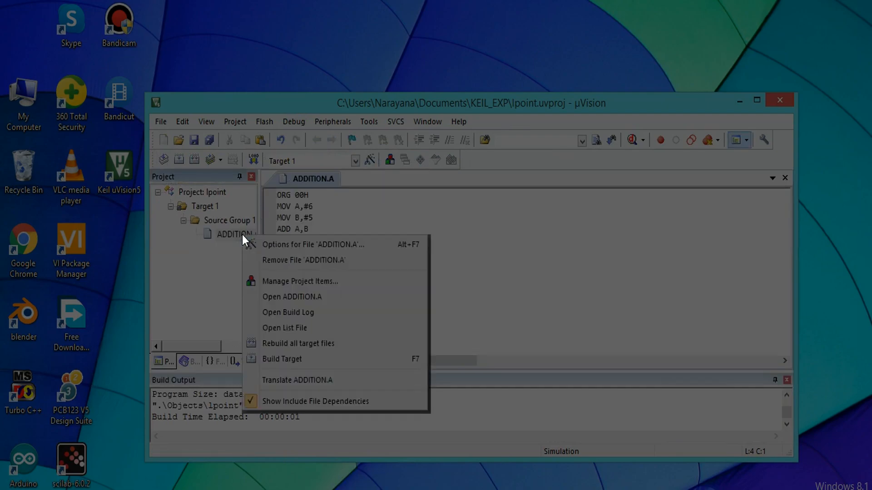
mouse_move(303, 260)
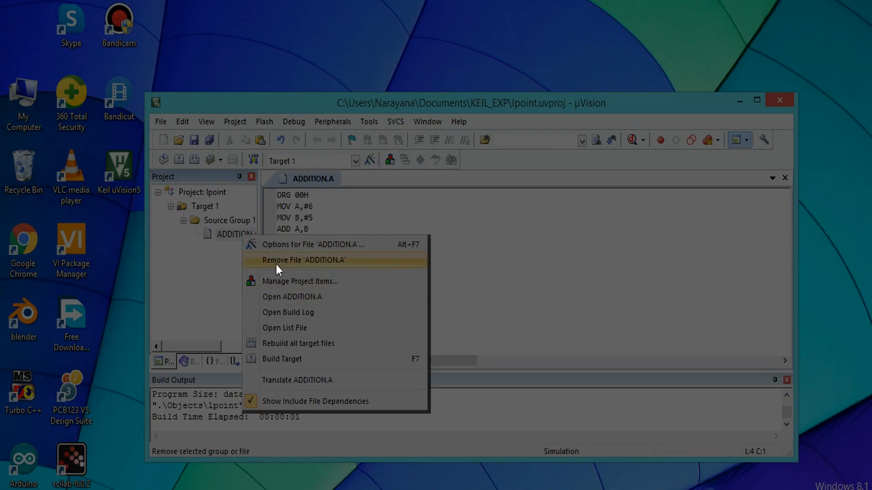
left_click(302, 260)
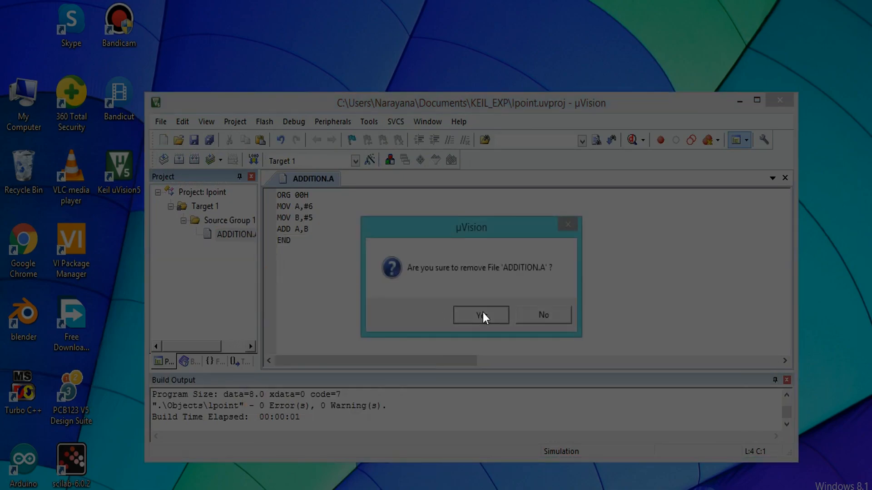
left_click(480, 315)
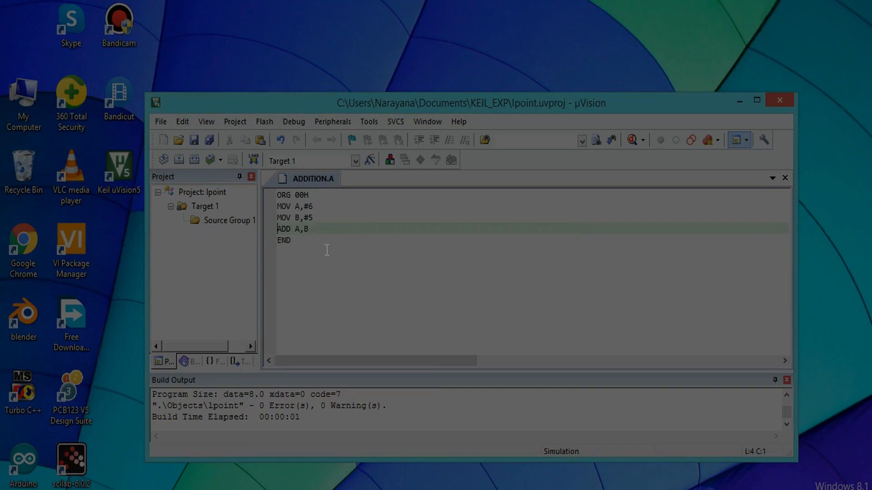
mouse_move(339, 261)
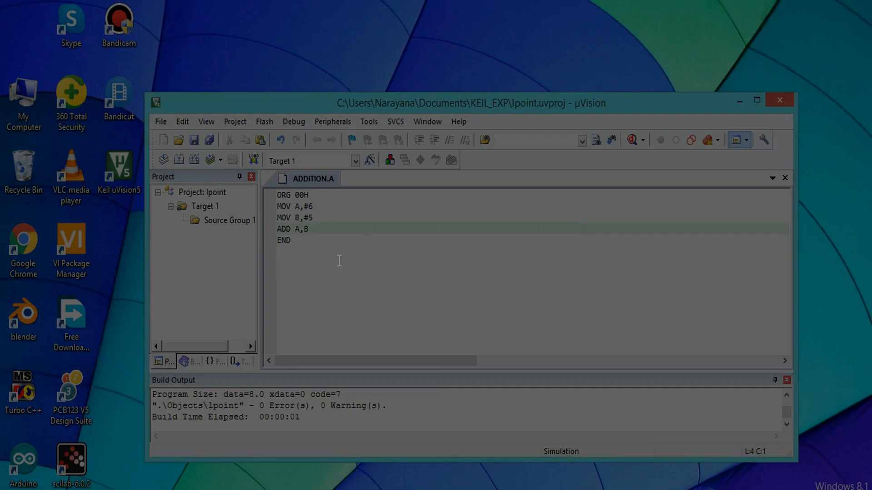
Start a new source file with ORG 00H and MOV A,#7.
left_click(163, 140)
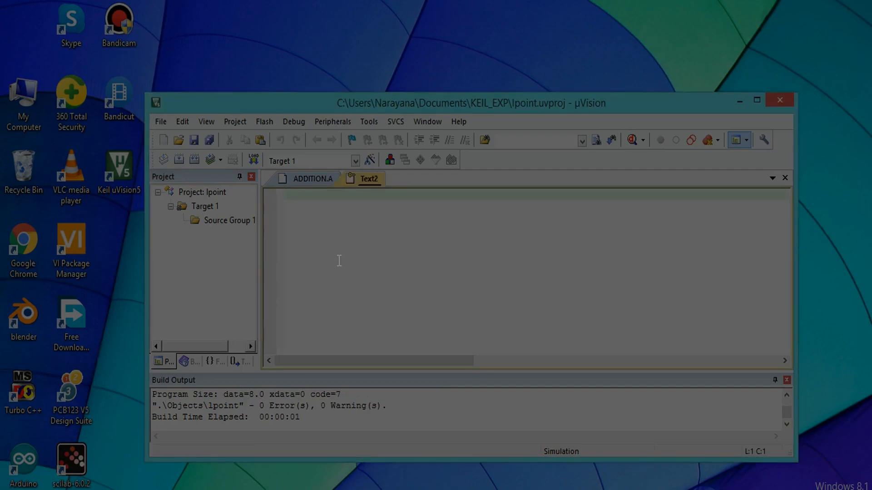
type("OR")
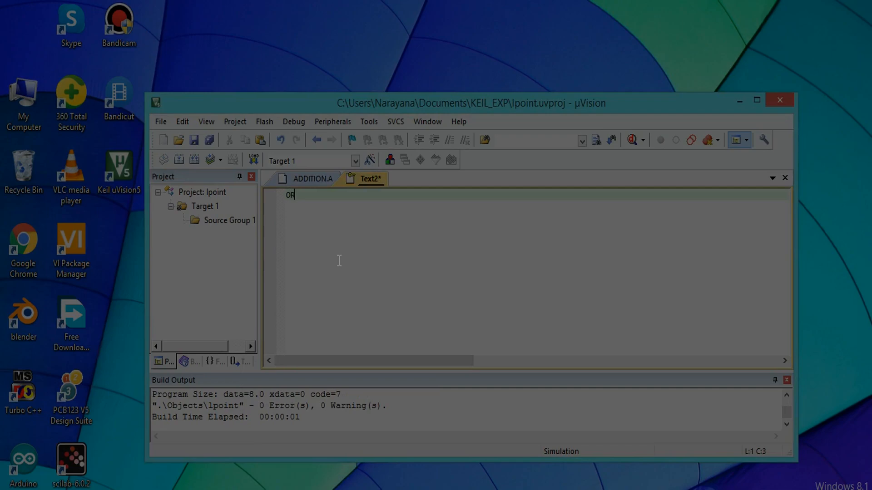
type("G")
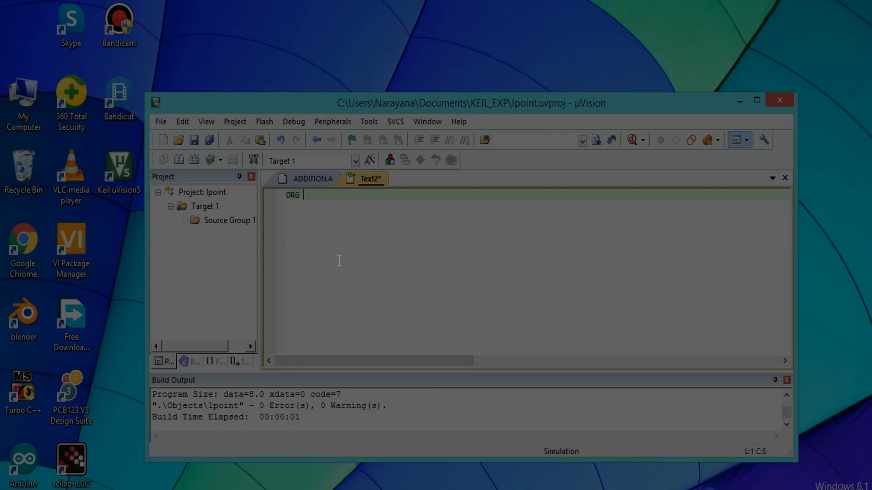
type("00H")
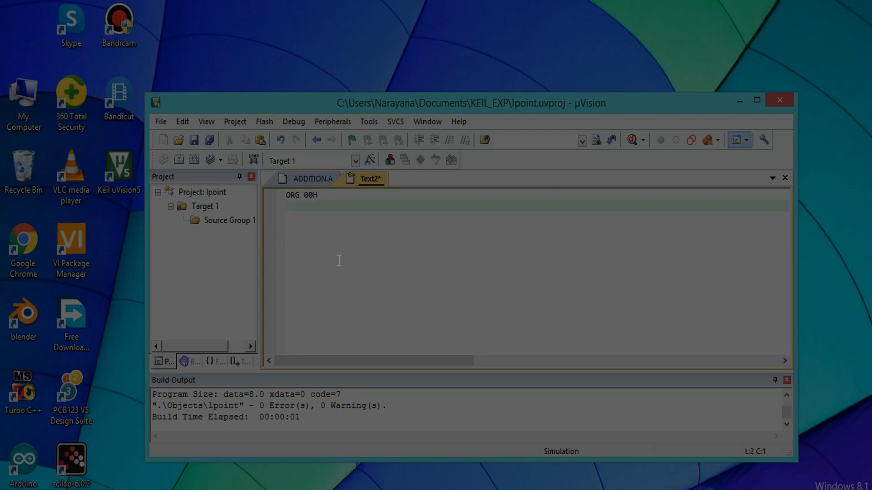
type("MOV")
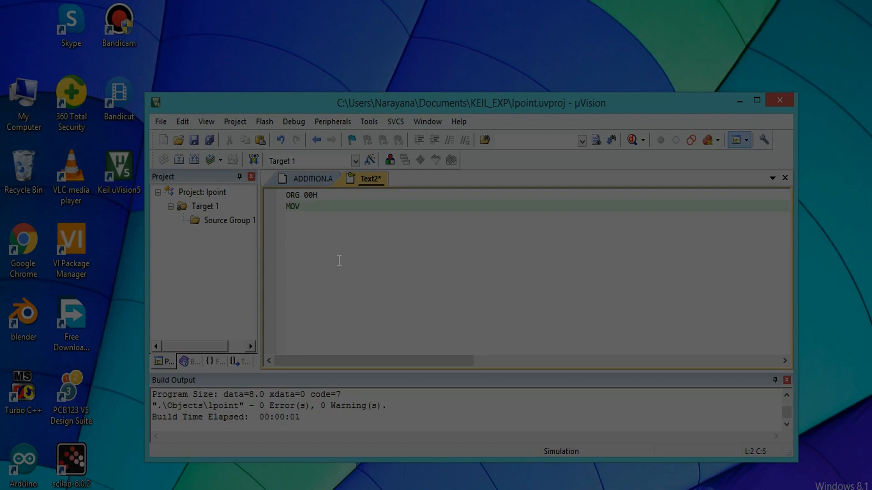
type("A,")
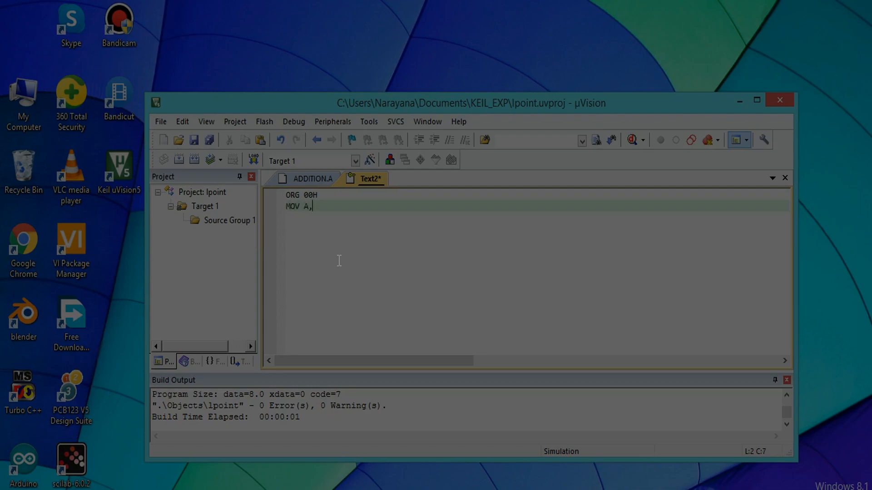
type("#7")
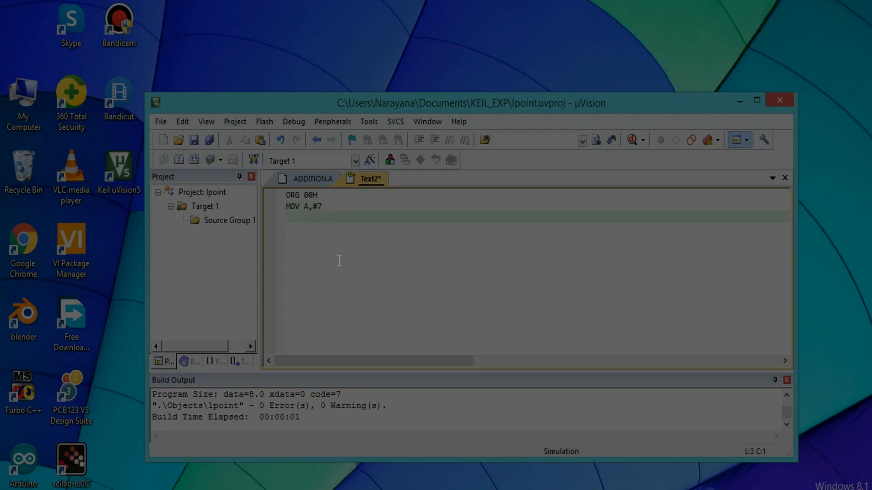
Add the lines MOV B,#2, SUBB A,B and END.
type("MOV")
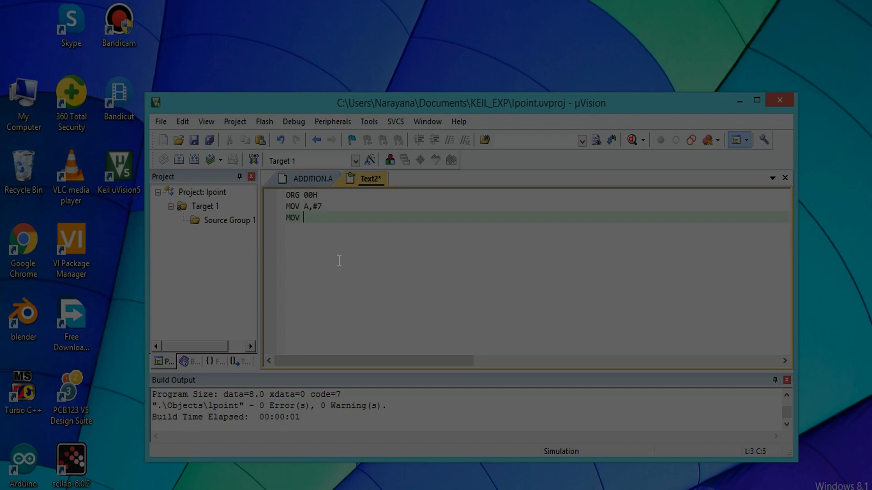
type("B,")
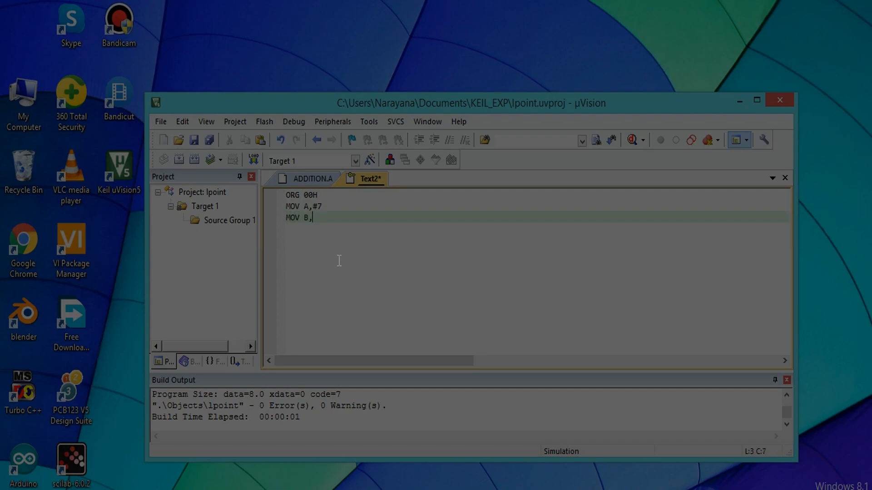
type("#")
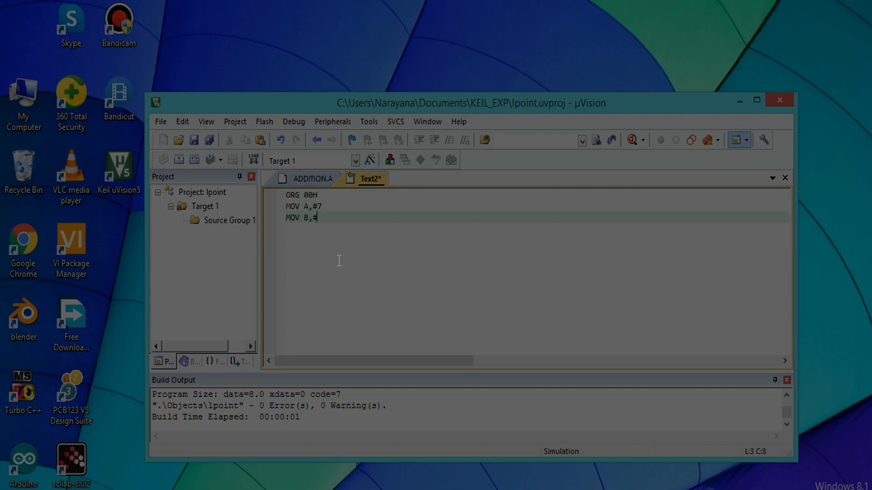
type("2")
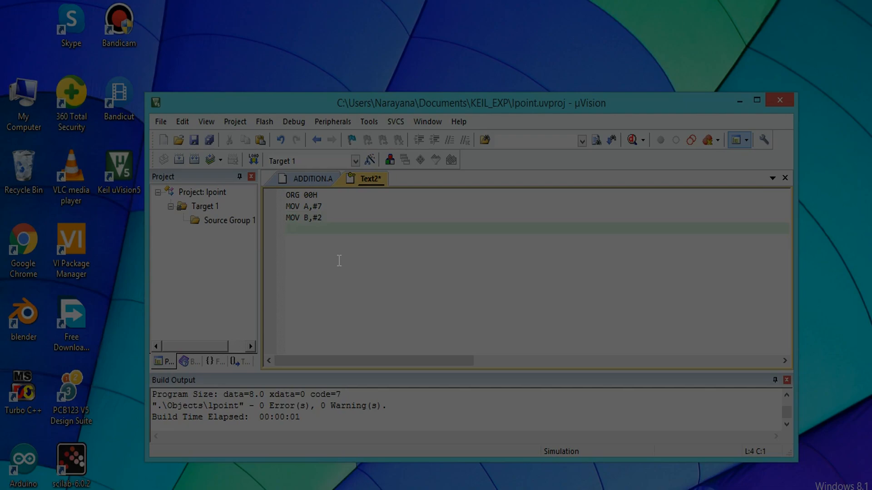
type("SUBB")
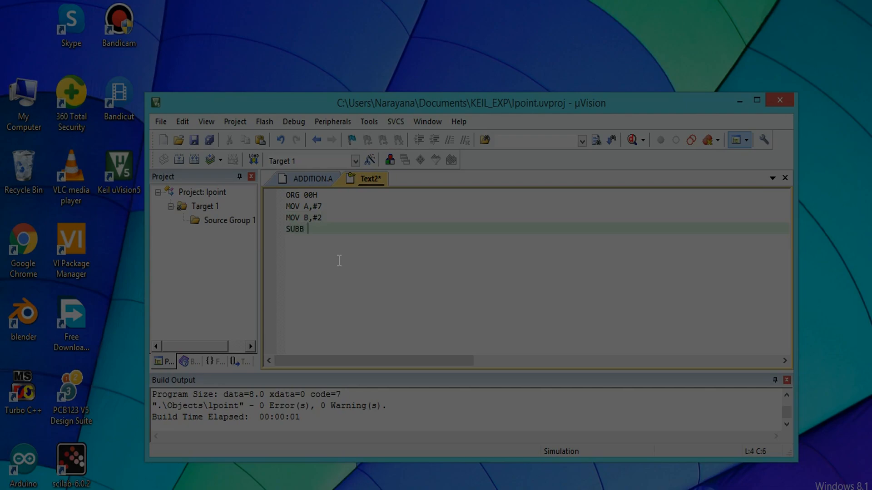
type("A,B")
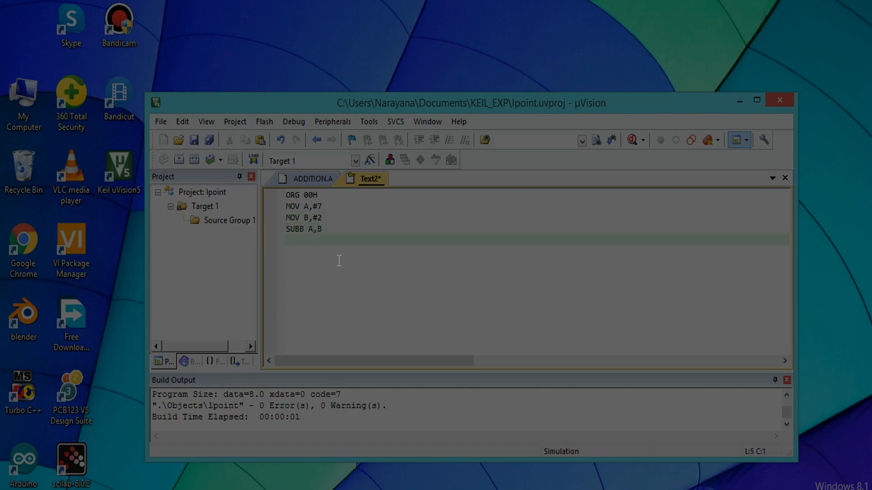
type("END")
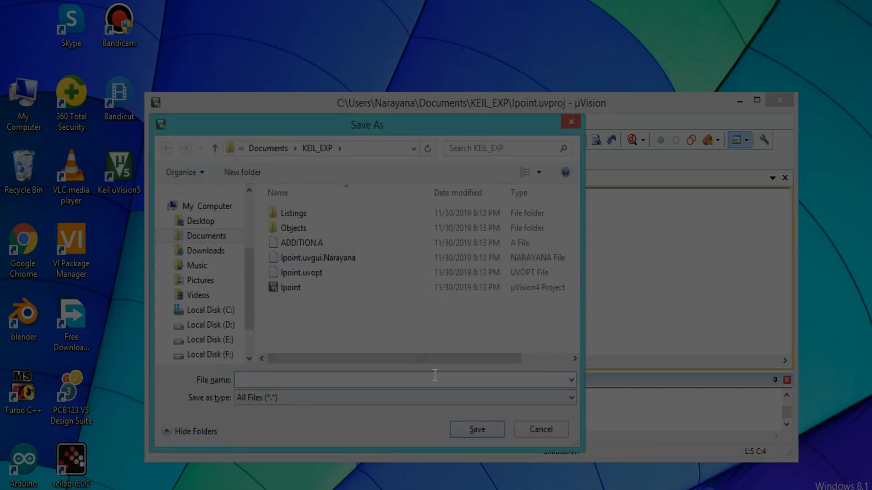
Save the subtraction program as SUBTRACTION.A in the KEIL_EXP folder.
type("SUBTRACTION")
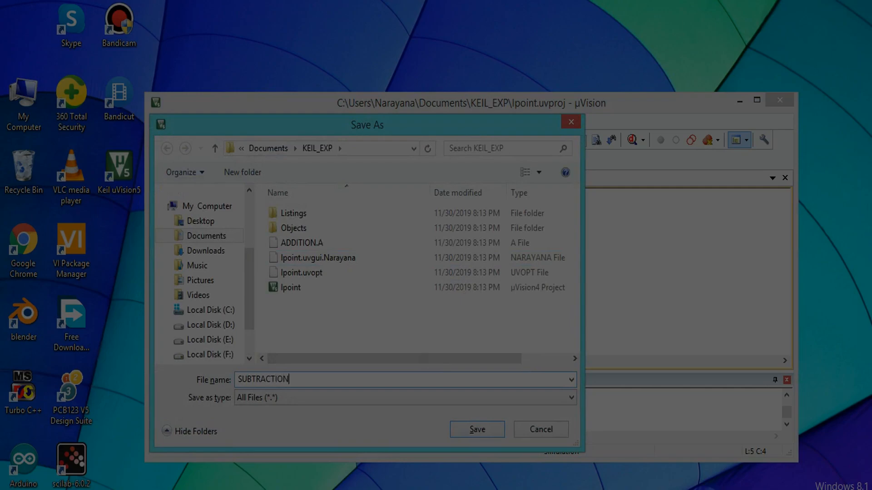
type(".A")
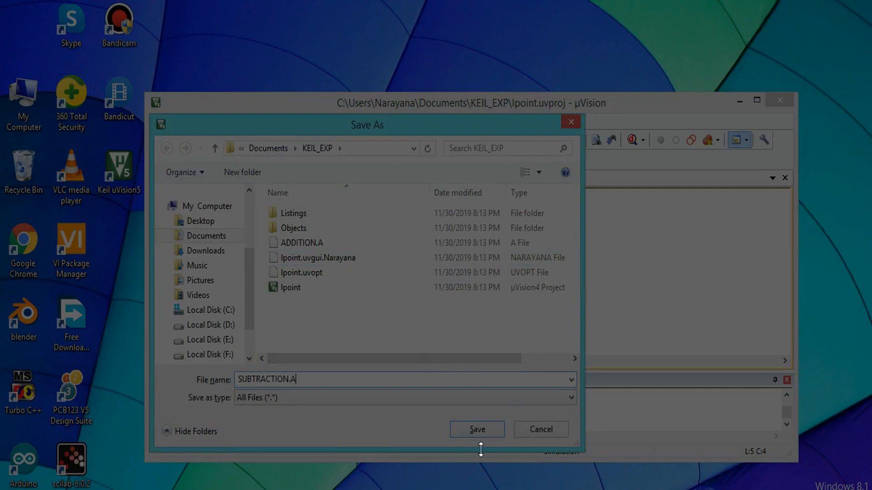
left_click(476, 429)
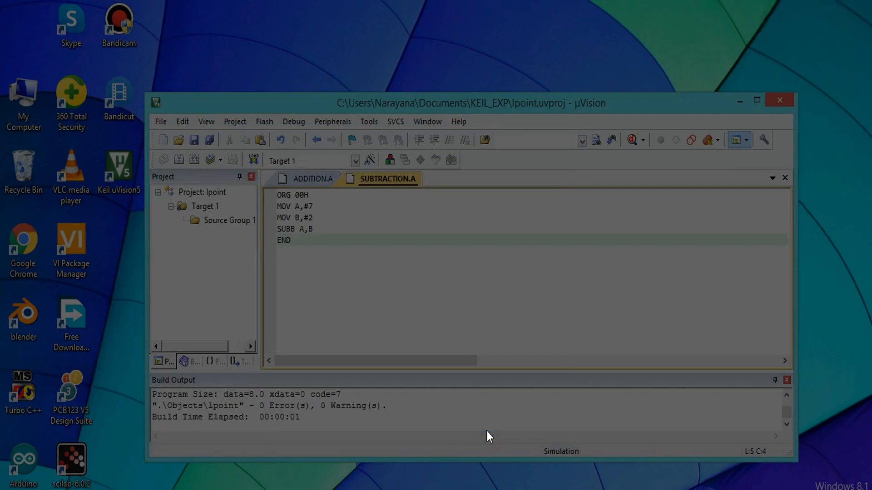
mouse_move(204, 225)
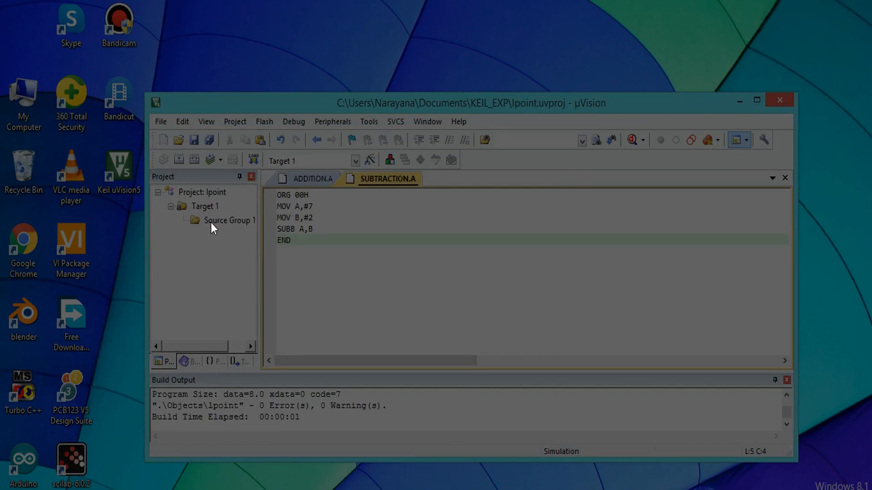
Add SUBTRACTION.A to Source Group 1 and build the project.
right_click(228, 220)
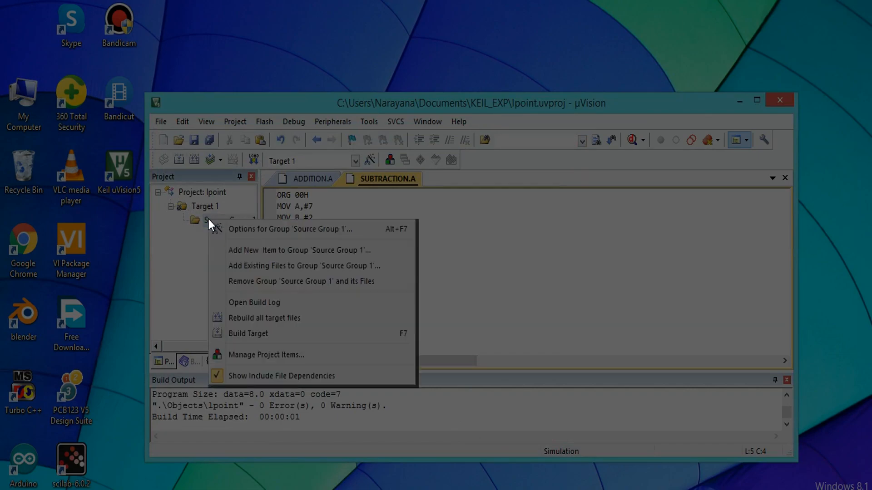
left_click(303, 265)
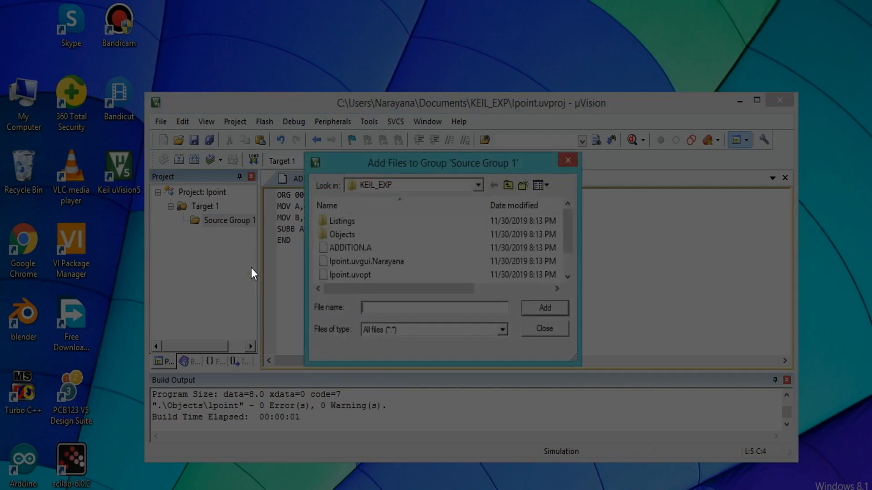
left_click(352, 247)
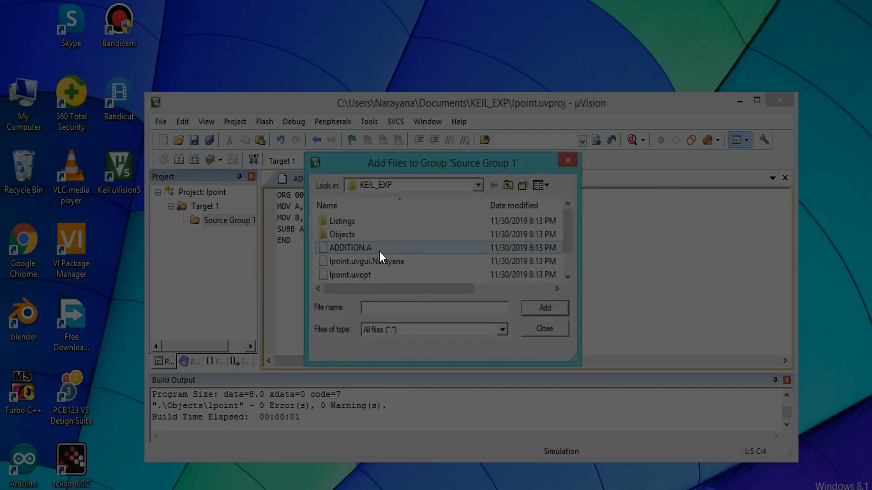
left_click(356, 274)
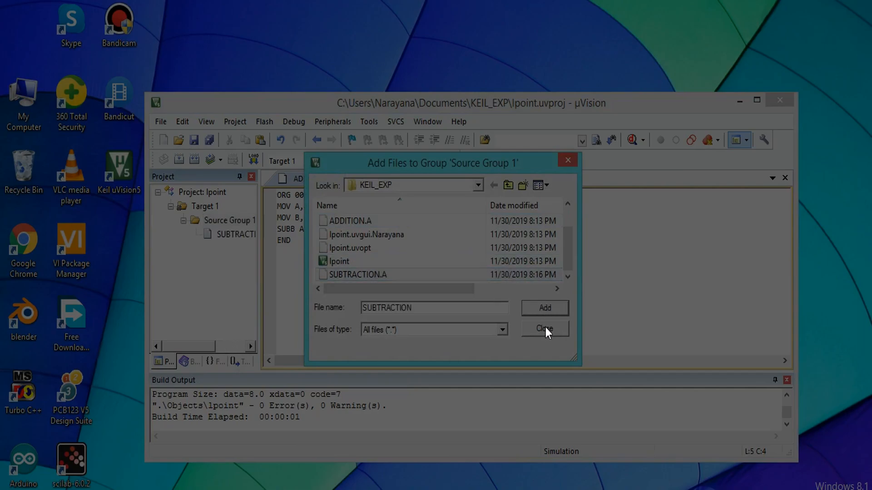
left_click(544, 329)
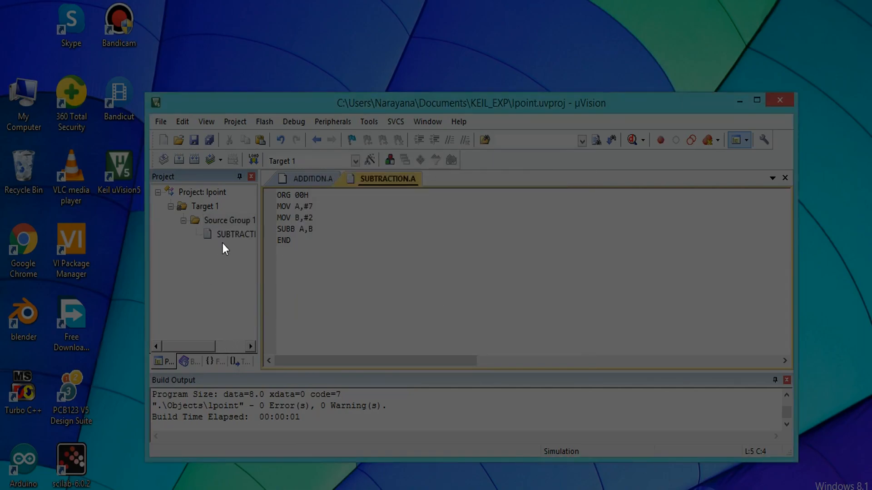
right_click(235, 234)
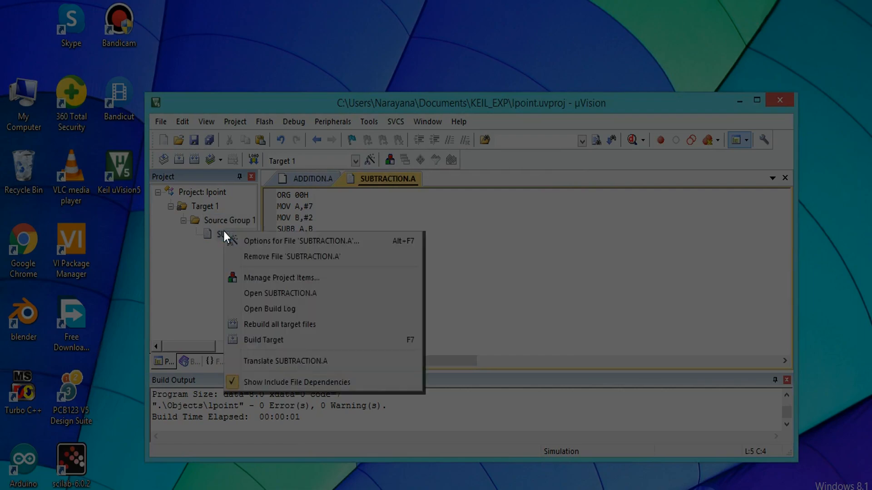
mouse_move(269, 308)
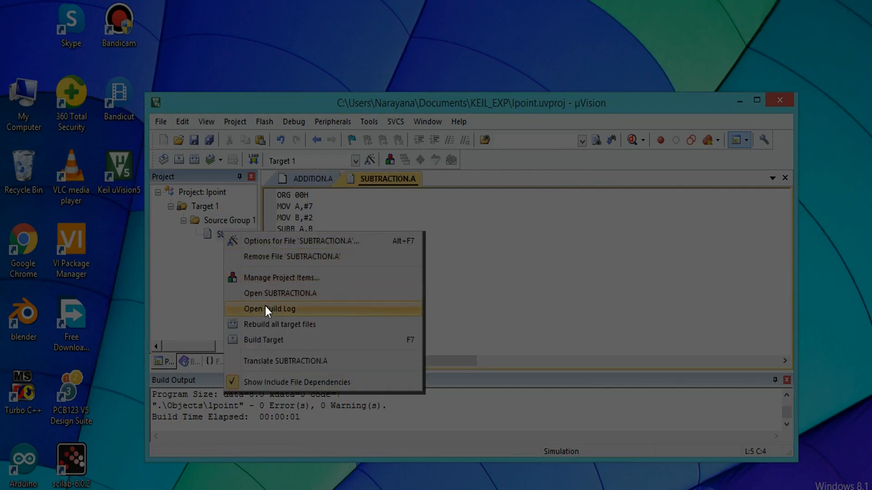
mouse_move(273, 339)
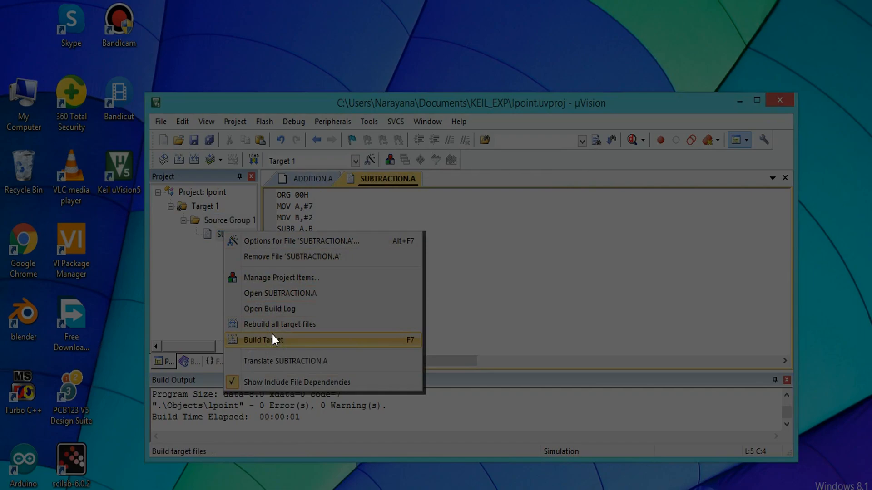
left_click(262, 340)
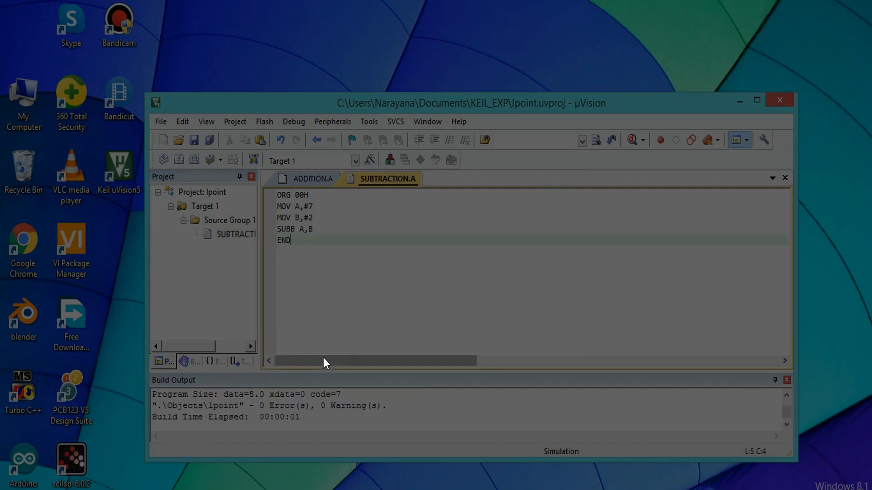
mouse_move(324, 312)
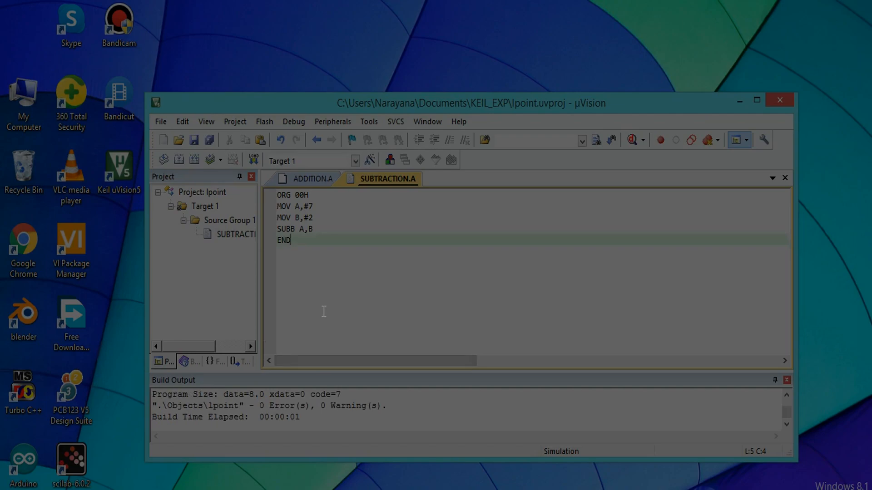
mouse_move(294, 121)
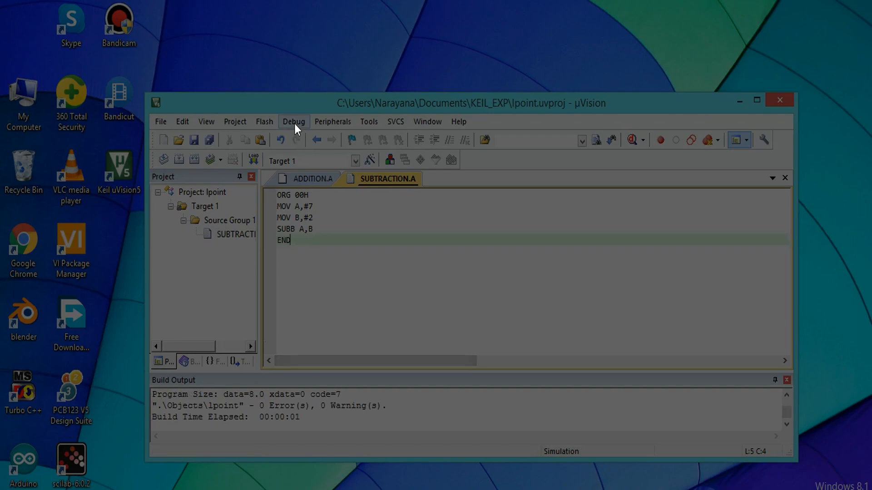
Start a debug session and dismiss the evaluation-mode notice.
left_click(293, 122)
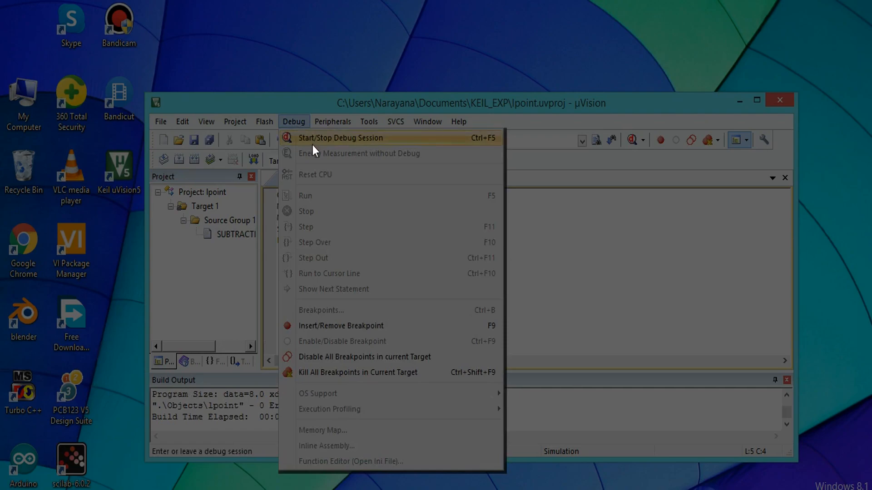
left_click(340, 137)
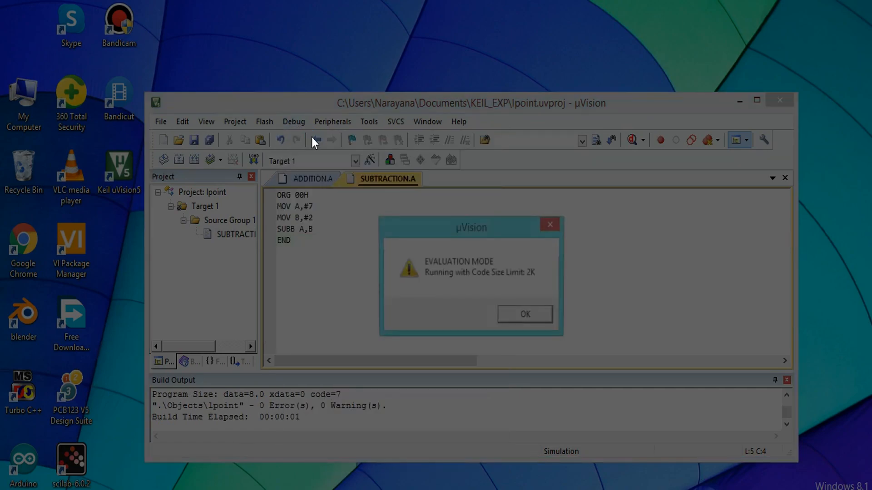
left_click(523, 314)
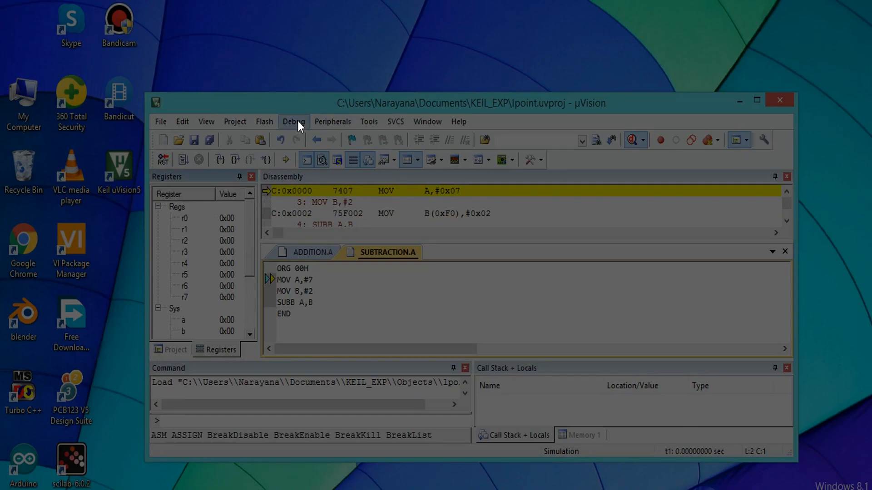
Step through MOV A,#7 and SUBB A,B, leaving A at 0x05 and B at 0x02.
left_click(293, 122)
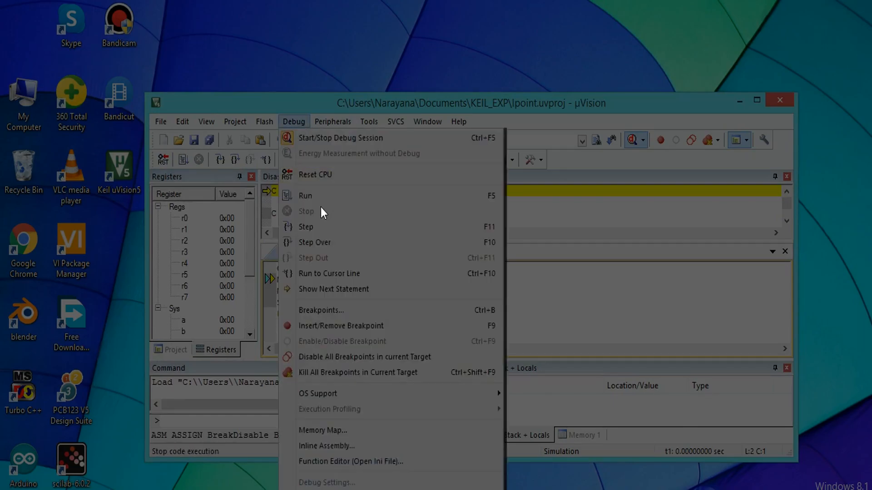
left_click(305, 226)
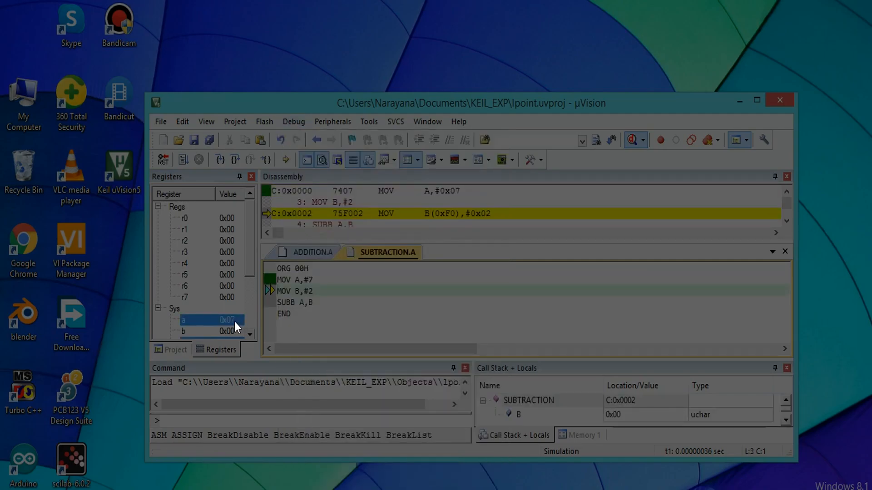
mouse_move(205, 331)
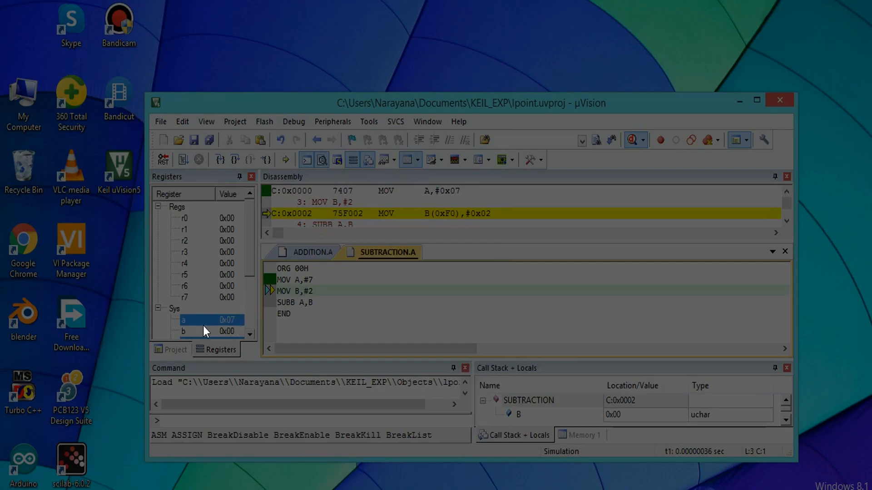
mouse_move(190, 325)
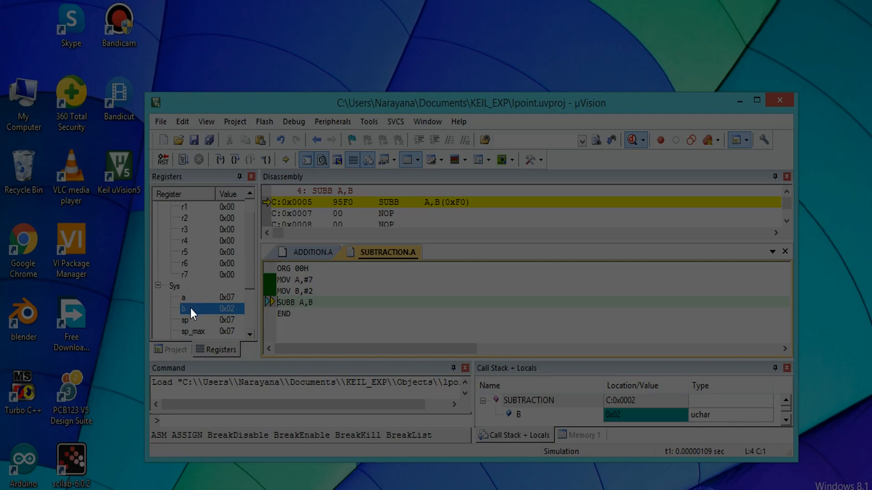
mouse_move(240, 319)
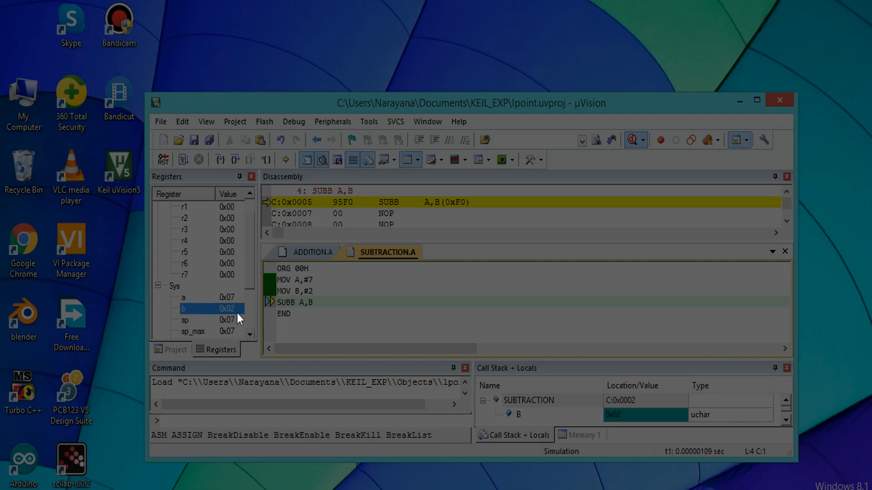
left_click(293, 122)
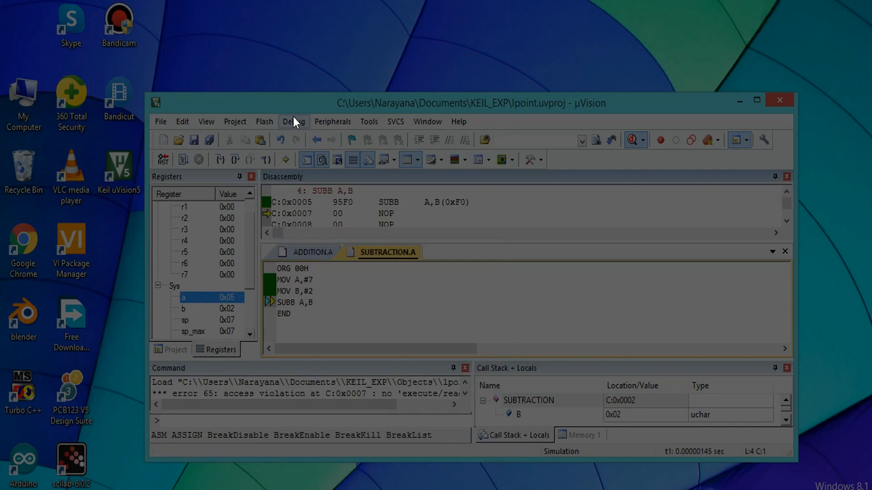
left_click(293, 121)
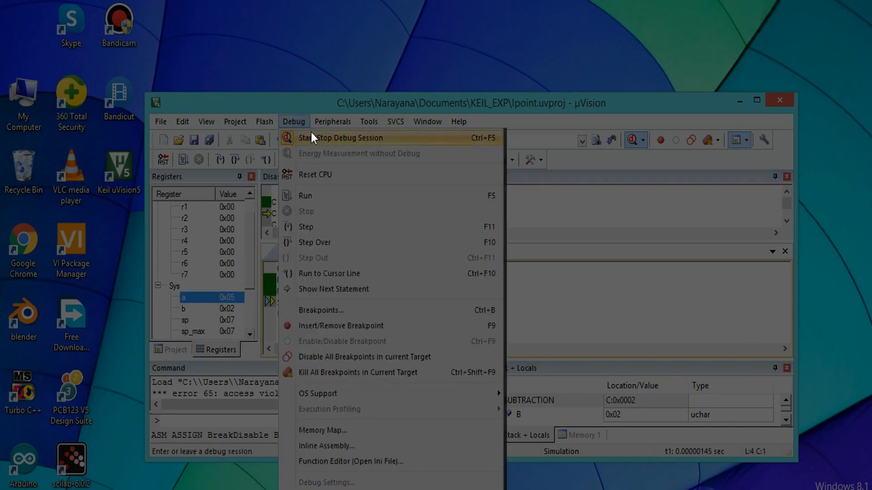
End the debug session, reopen SUBTRACTION.A, and create a new blank file.
left_click(339, 138)
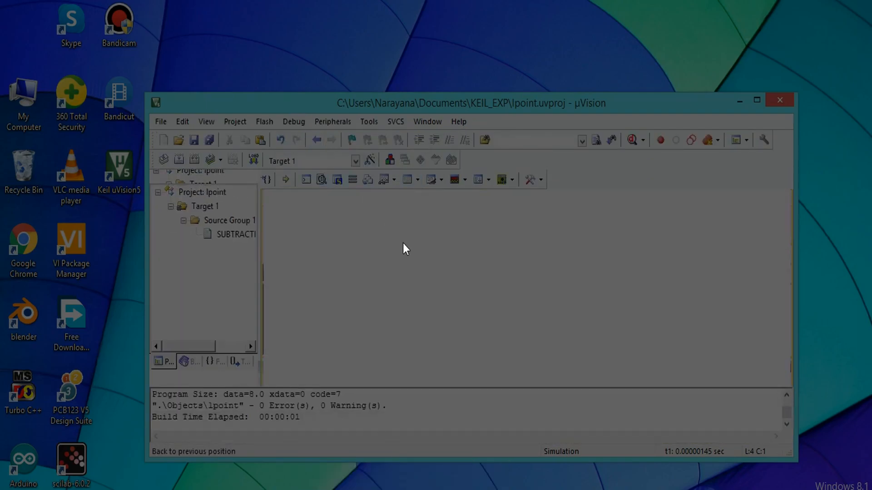
double_click(234, 234)
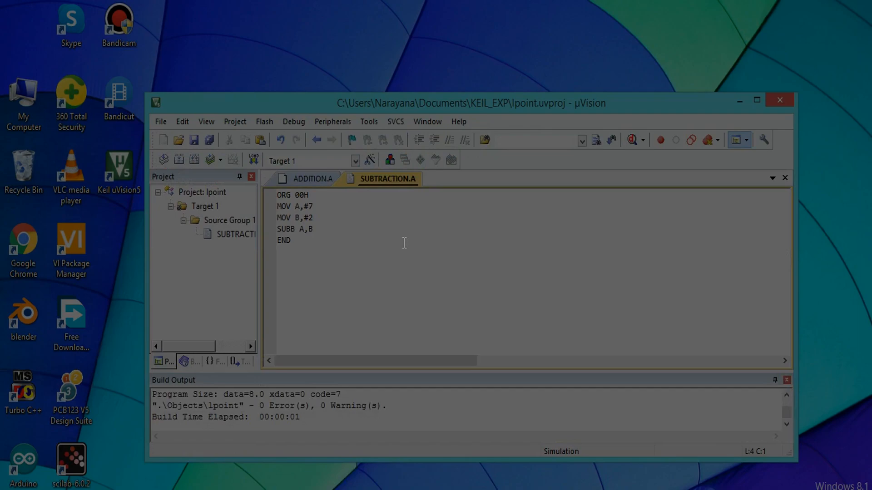
left_click(163, 139)
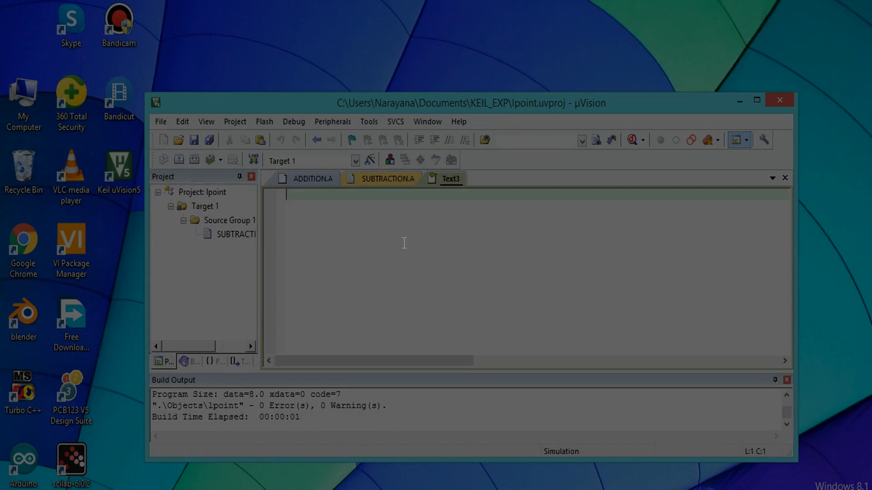
Type ORG 00H and MOV A,#4 into the new file.
type("ORG")
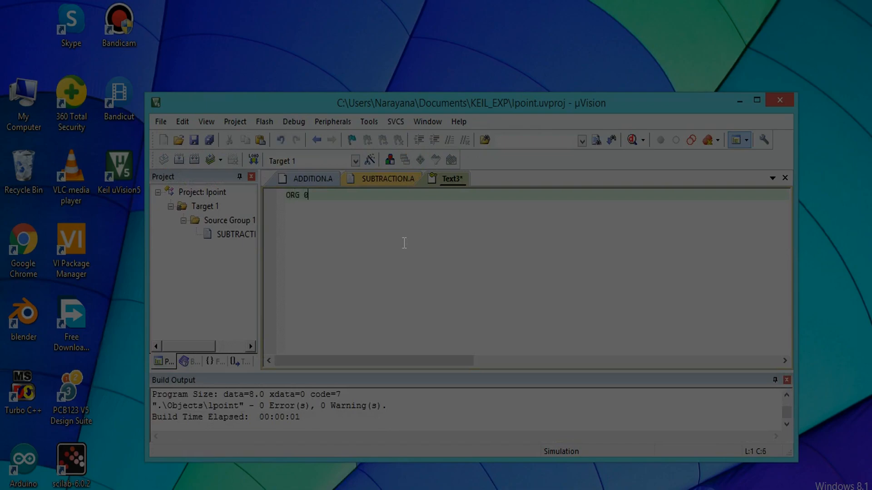
type("0H")
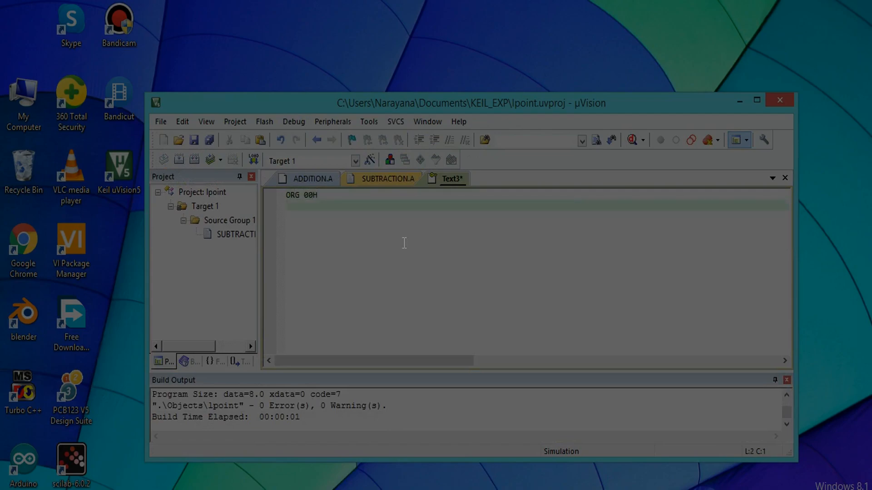
type("MOV")
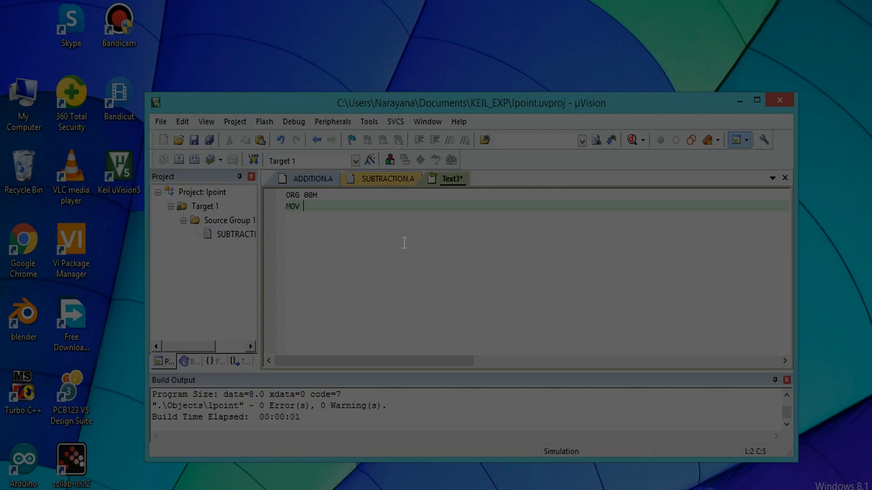
type("A,")
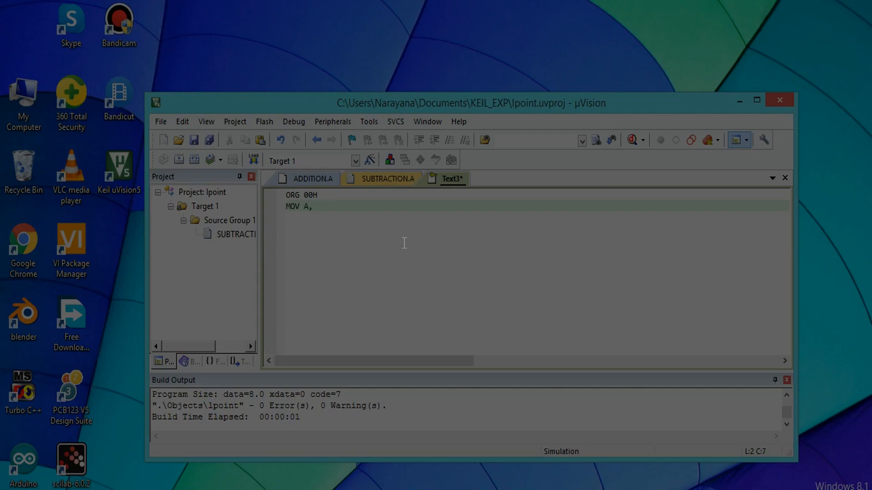
type("#")
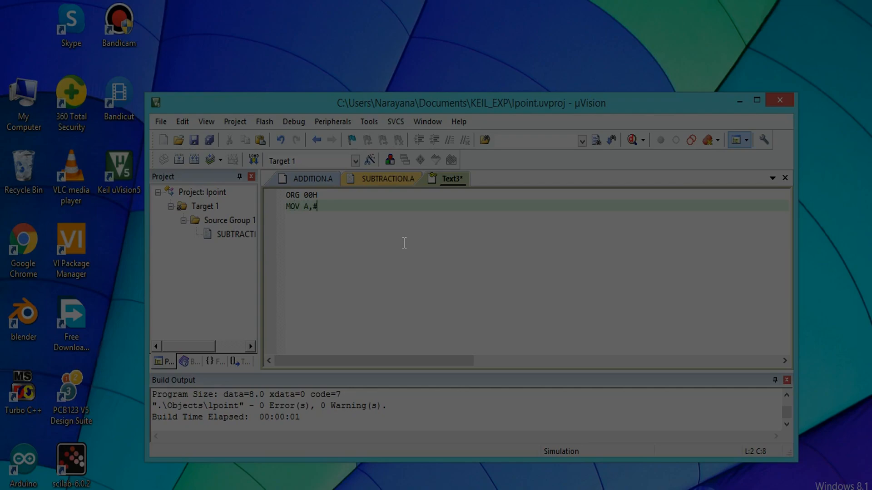
type("4")
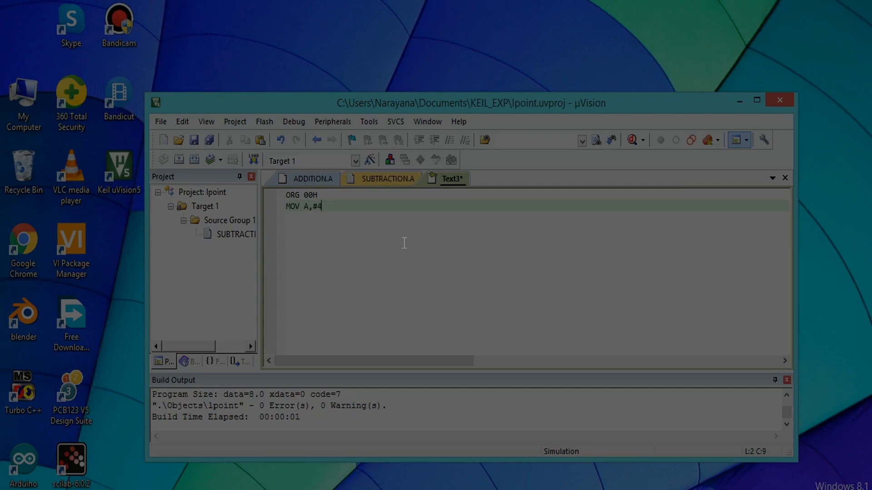
Add the lines MOV B,#3, MUL AB and END.
type("MOB")
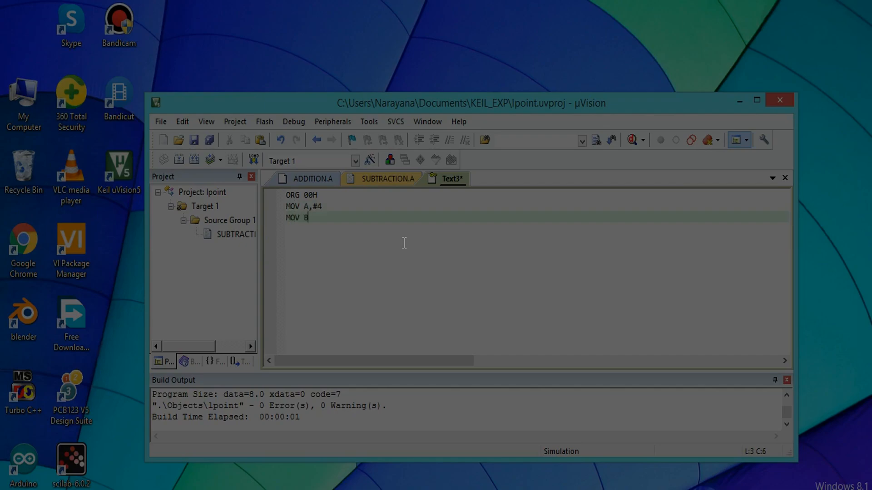
type(",#")
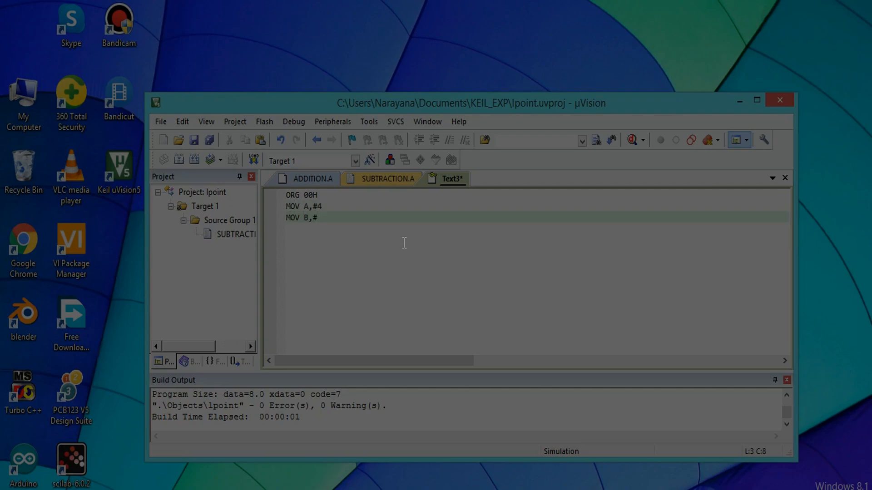
type("3")
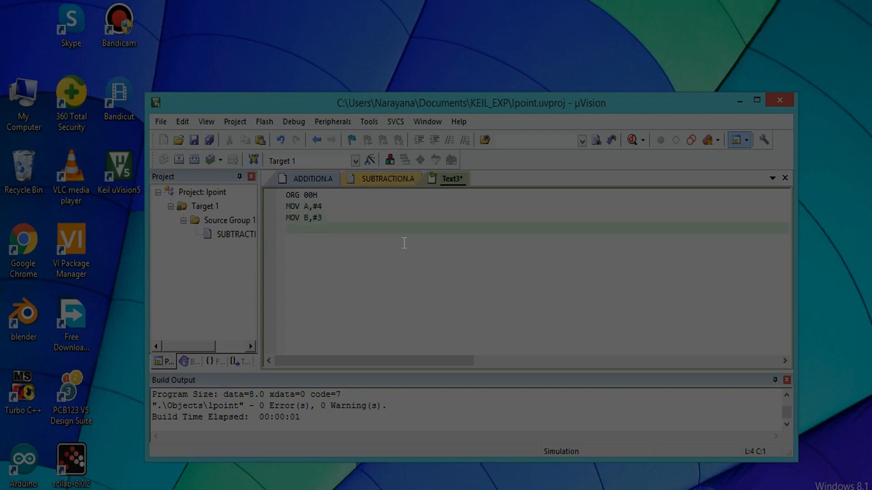
type("MUL")
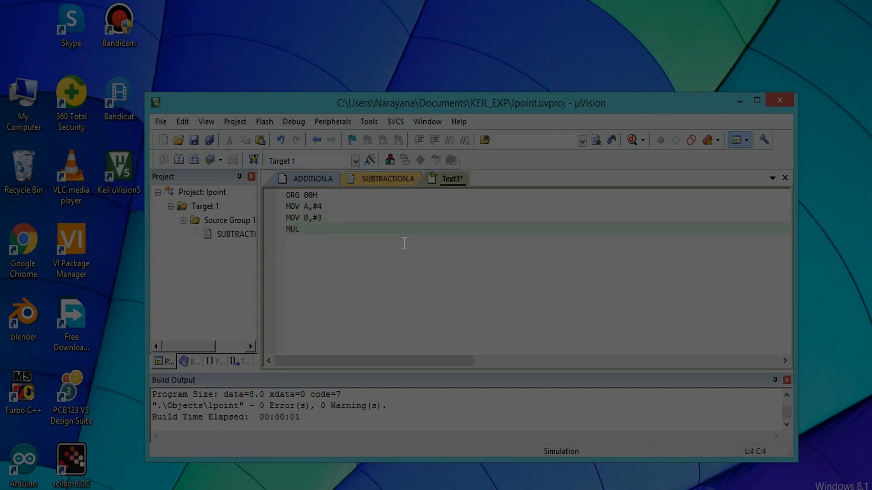
type("A")
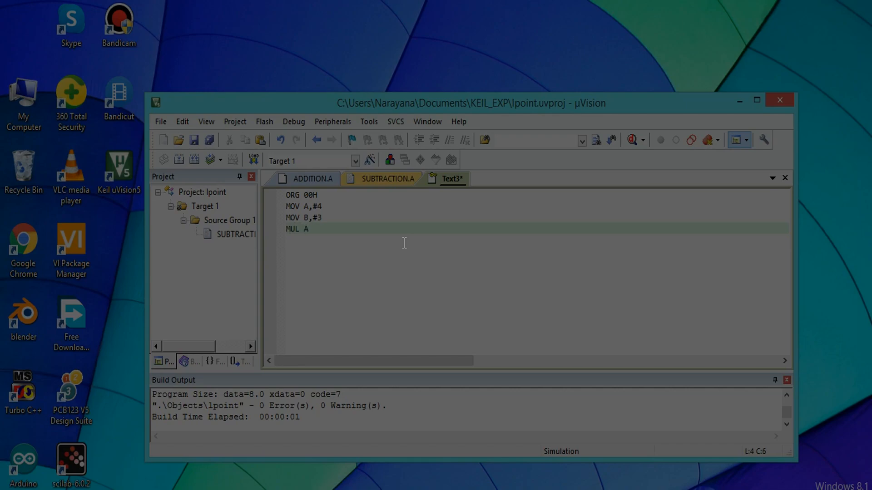
type("B")
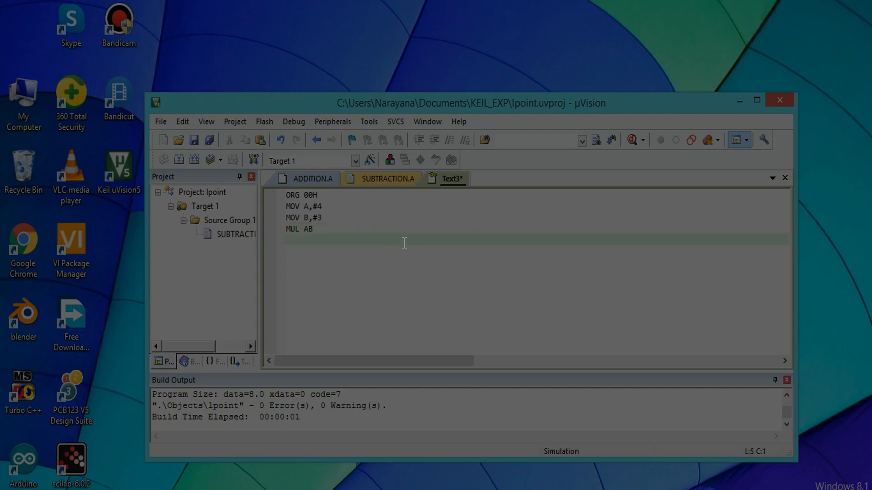
type("END")
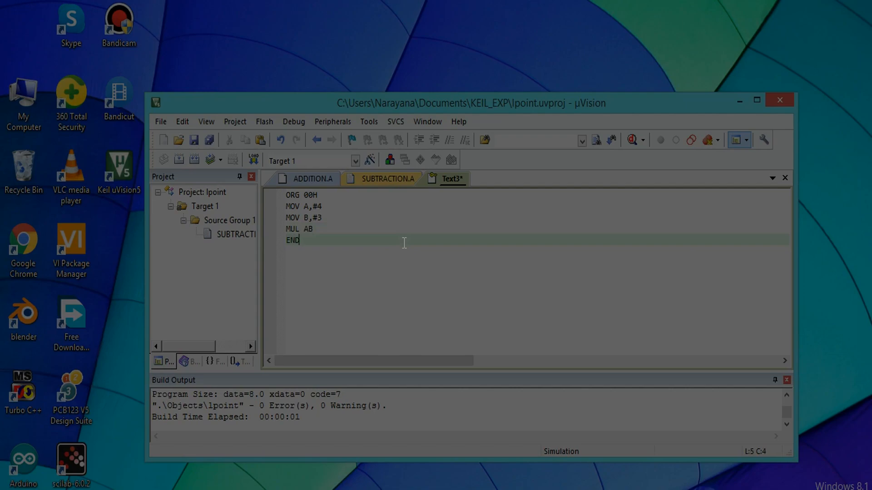
Save the multiplication program as MULTIPLICATION.A in KEIL_EXP.
left_click(194, 139)
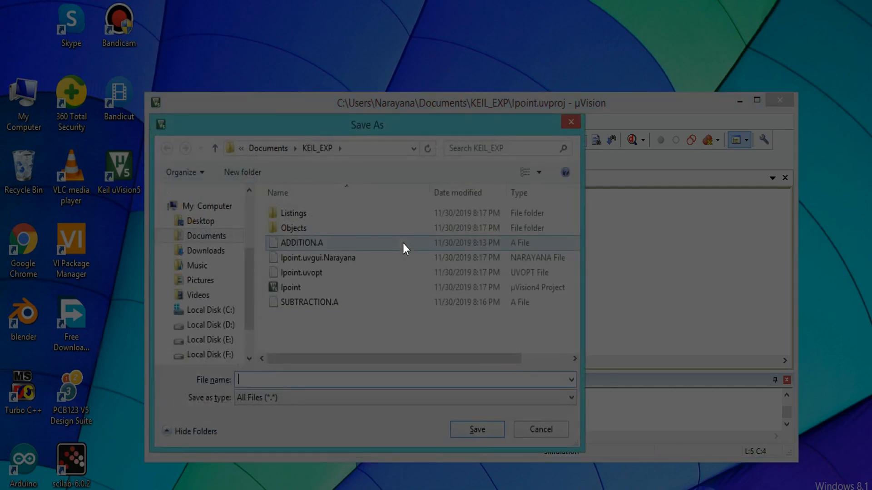
type("MUL")
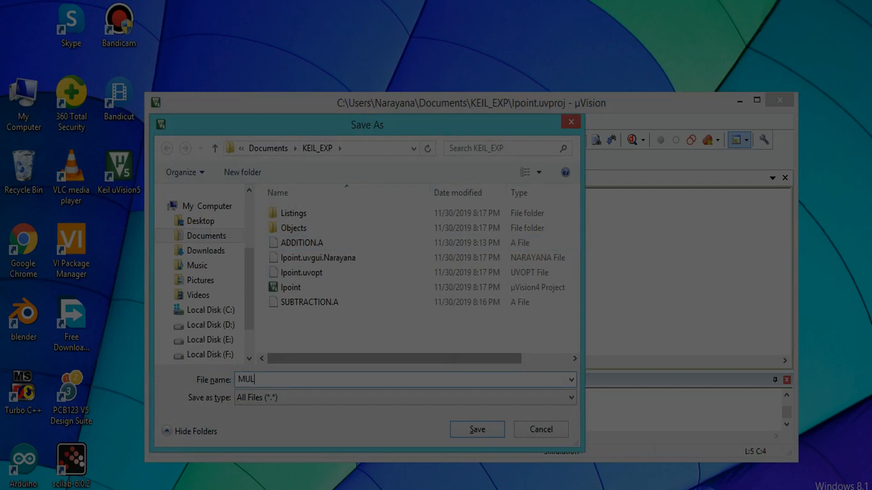
type("TIPLICATION.A")
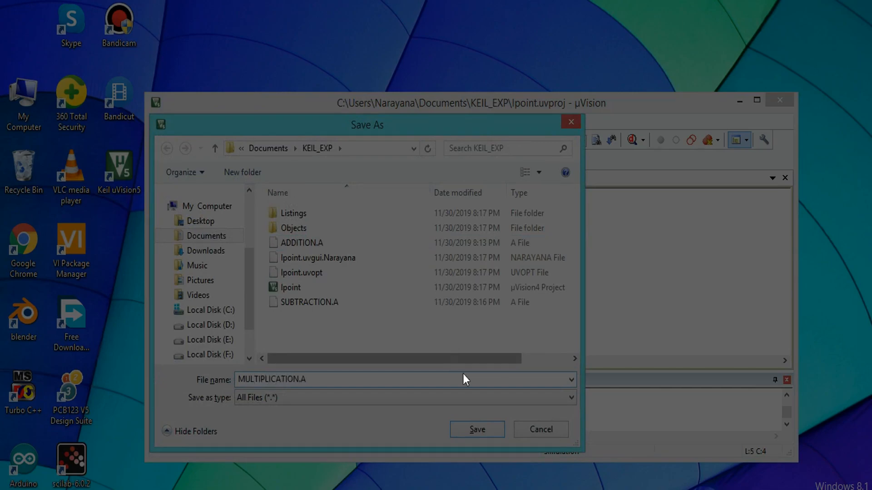
left_click(475, 429)
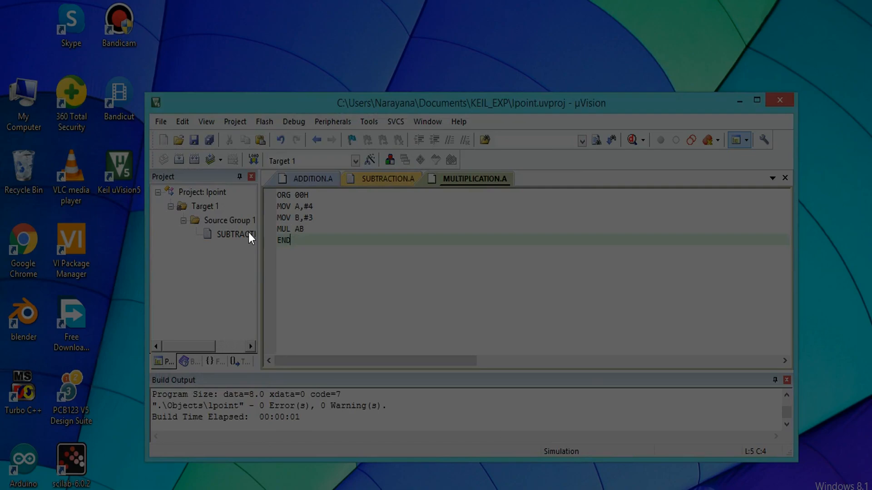
Remove SUBTRACTION.A from the project.
right_click(233, 234)
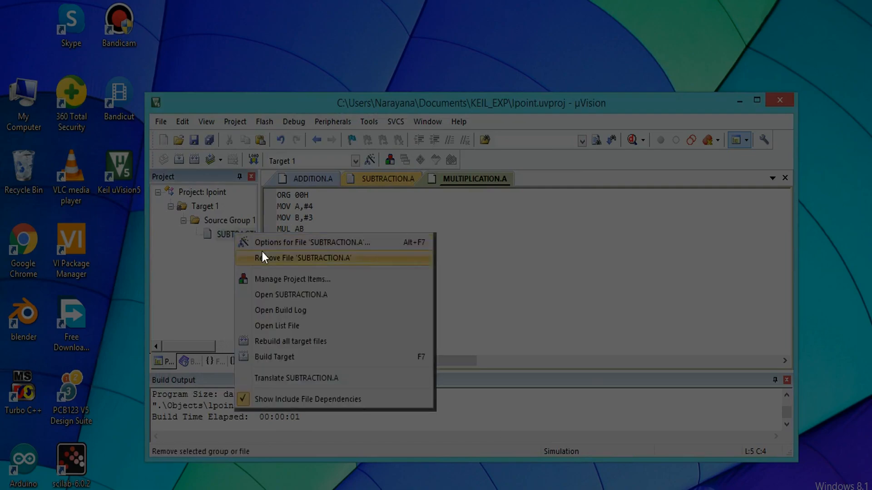
left_click(299, 257)
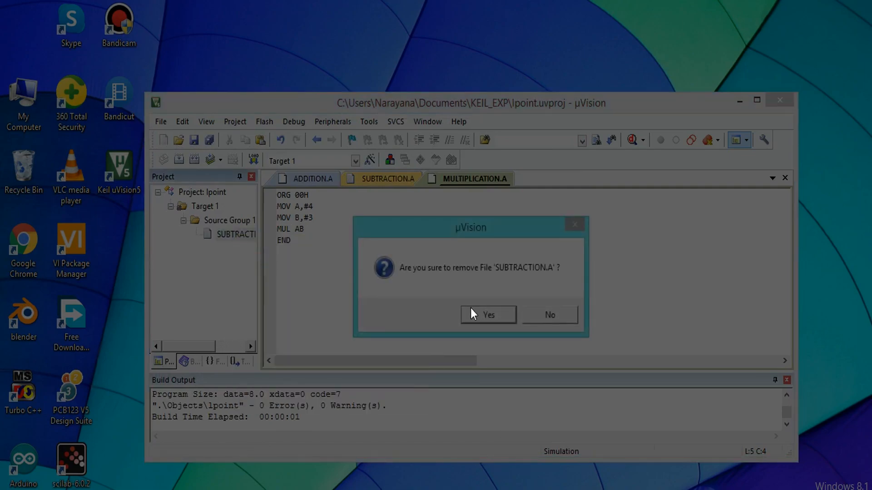
left_click(487, 314)
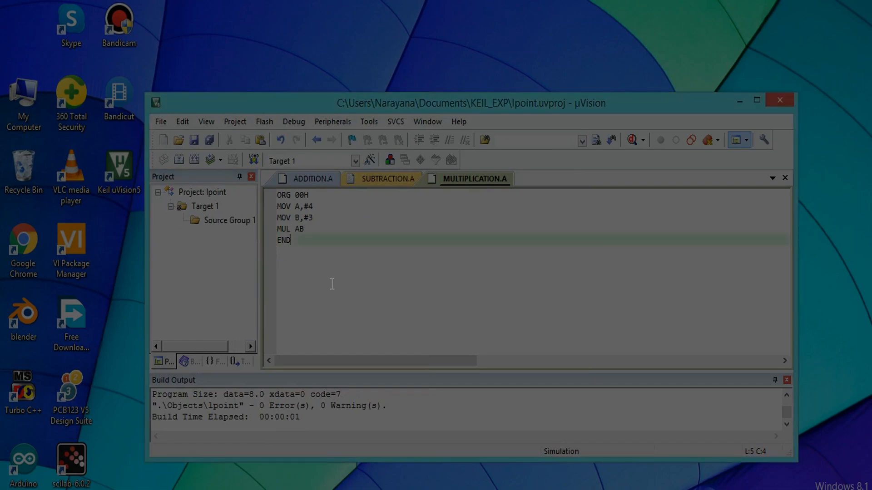
Add MULTIPLICATION.A to Source Group 1.
left_click(228, 220)
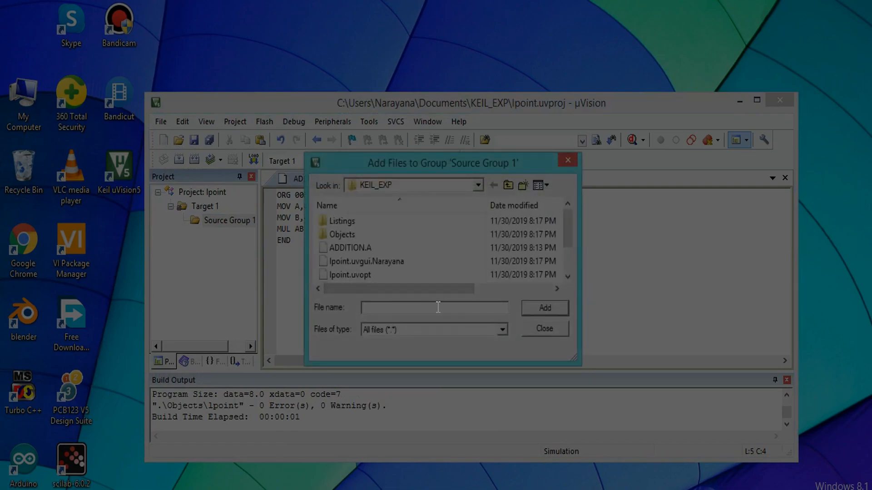
scroll("down", 3)
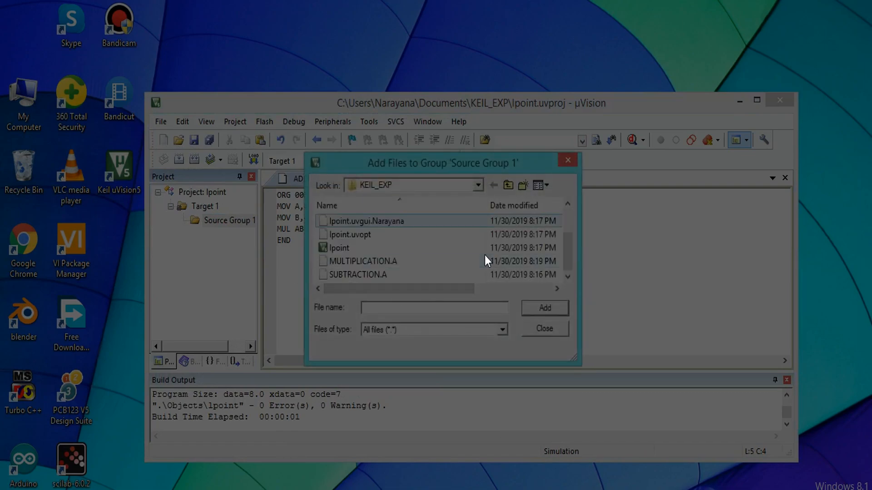
left_click(364, 261)
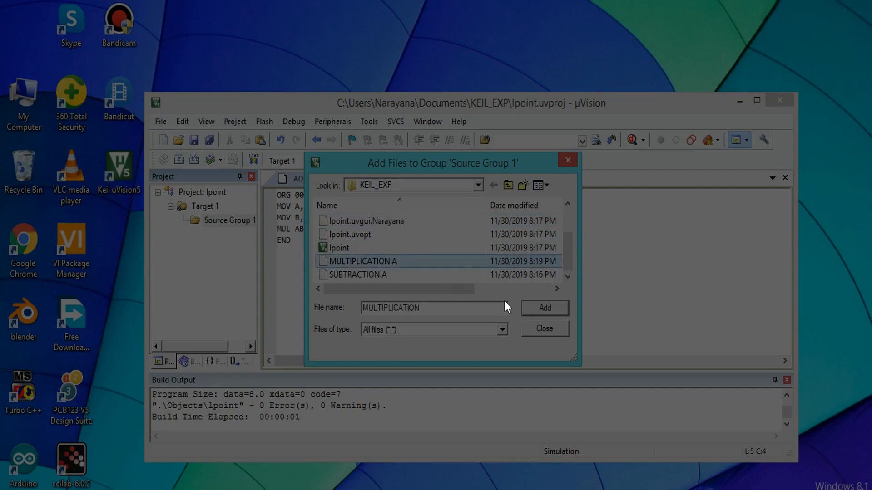
left_click(544, 308)
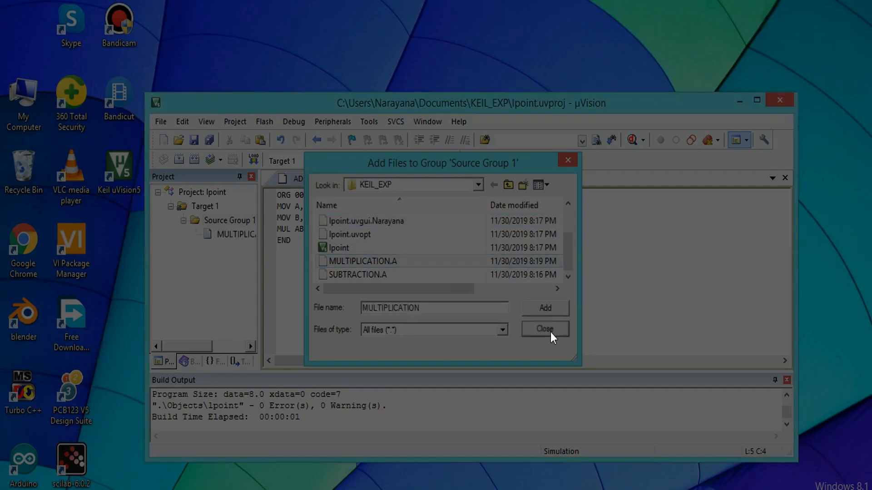
left_click(544, 329)
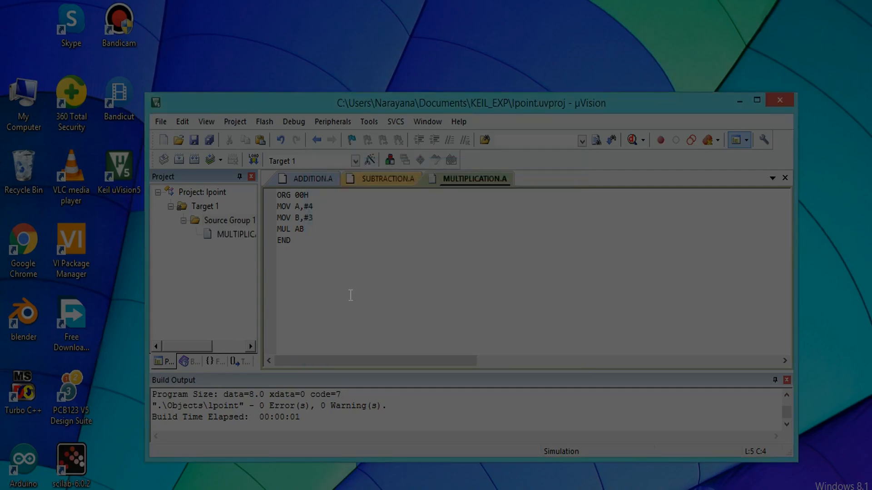
mouse_move(233, 235)
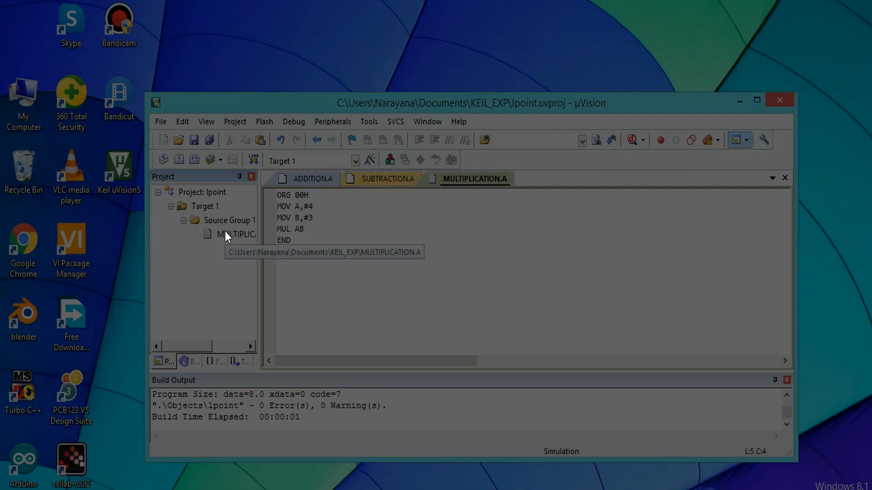
Build the multiplication project with 0 errors and start a debug session.
right_click(235, 234)
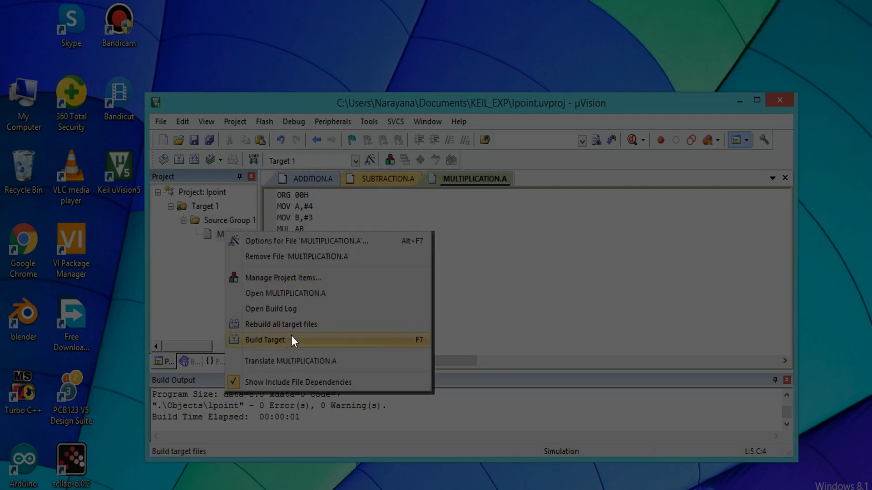
left_click(265, 340)
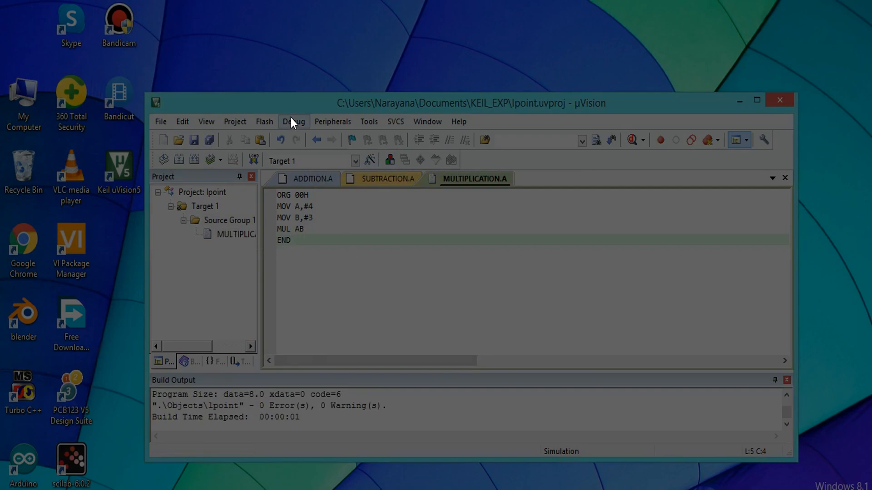
left_click(293, 121)
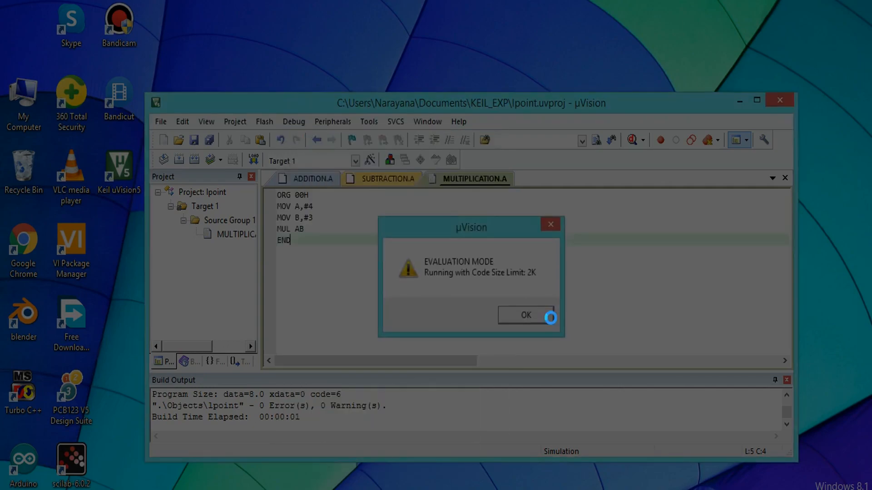
left_click(524, 315)
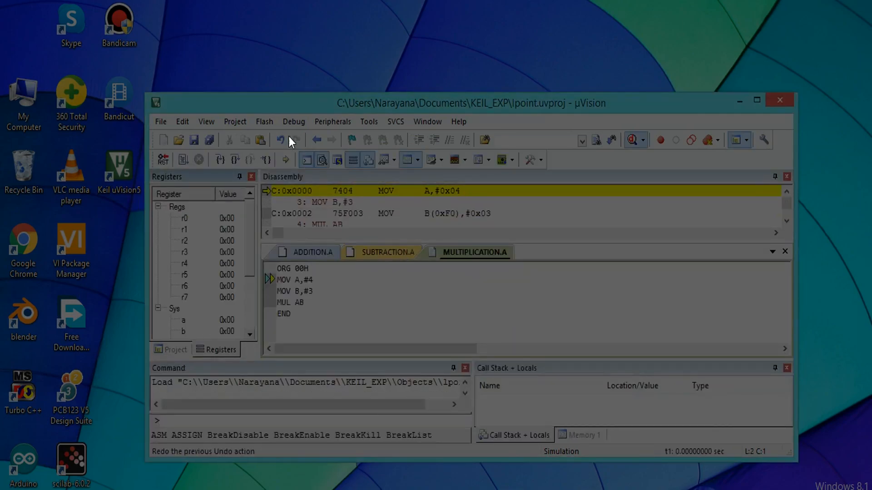
Step through MOV A,#4, MOV B,#3 and MUL AB, leaving A=0x0C, B=0x00.
left_click(292, 121)
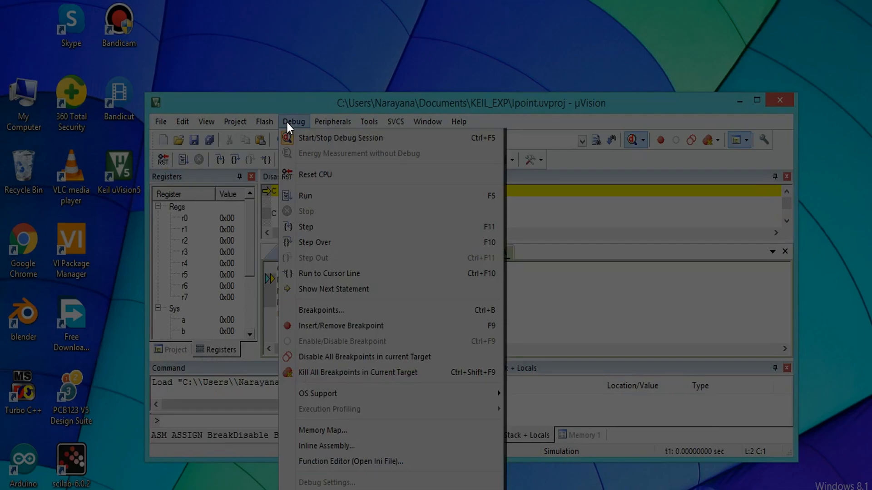
mouse_move(323, 227)
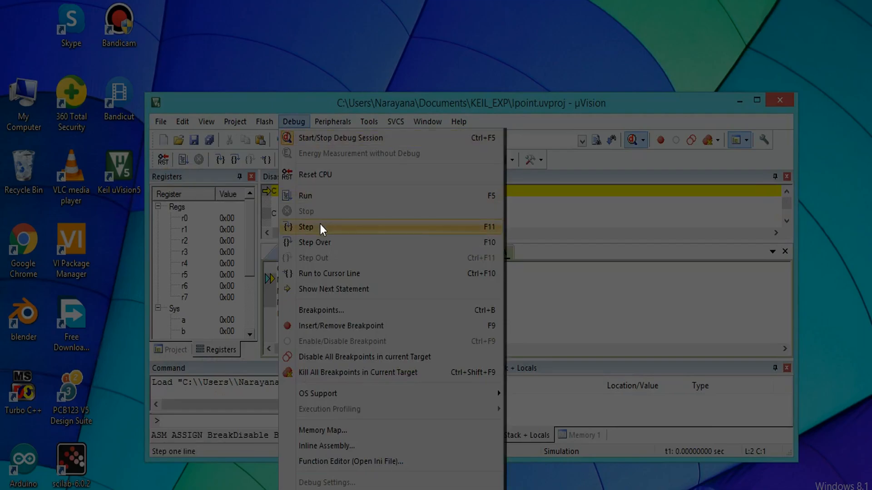
left_click(305, 226)
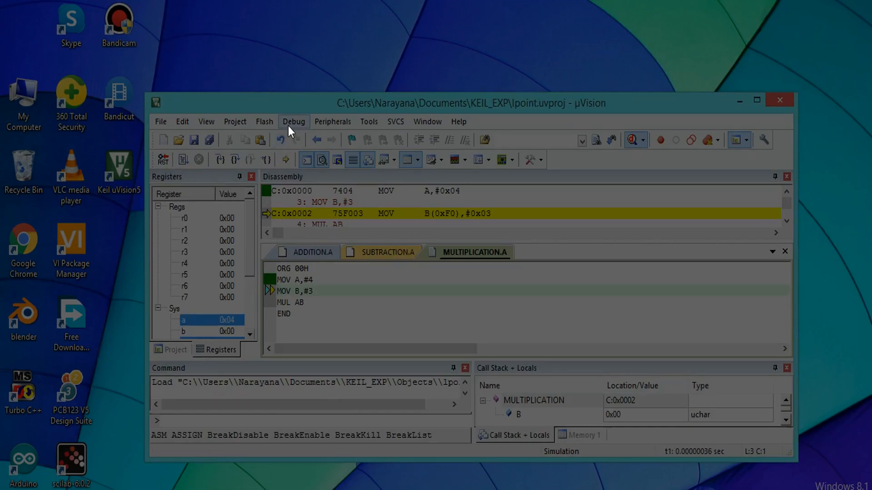
left_click(293, 121)
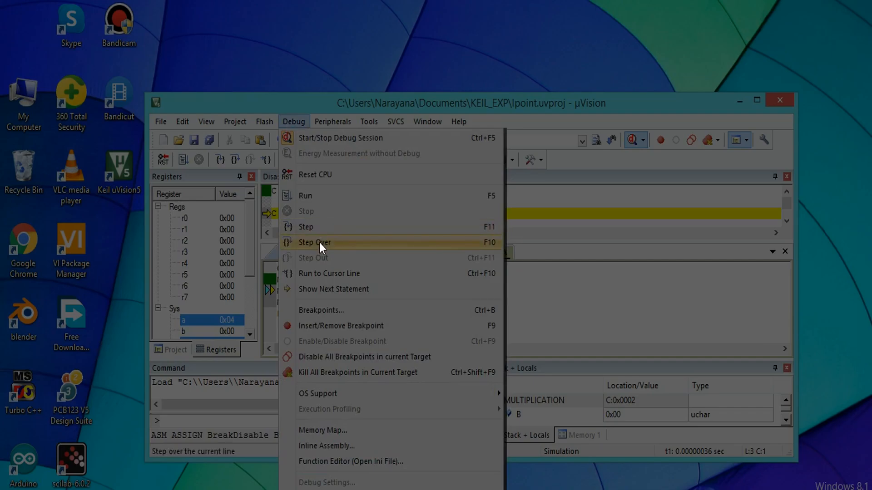
left_click(315, 243)
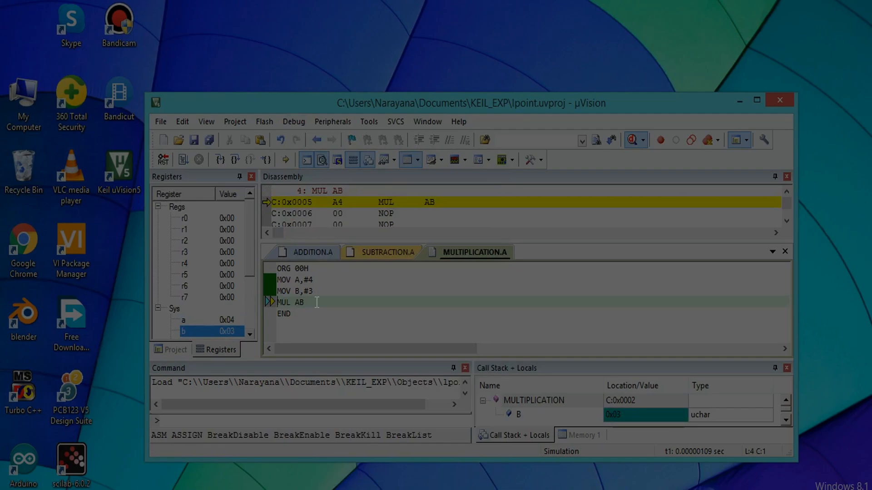
mouse_move(300, 315)
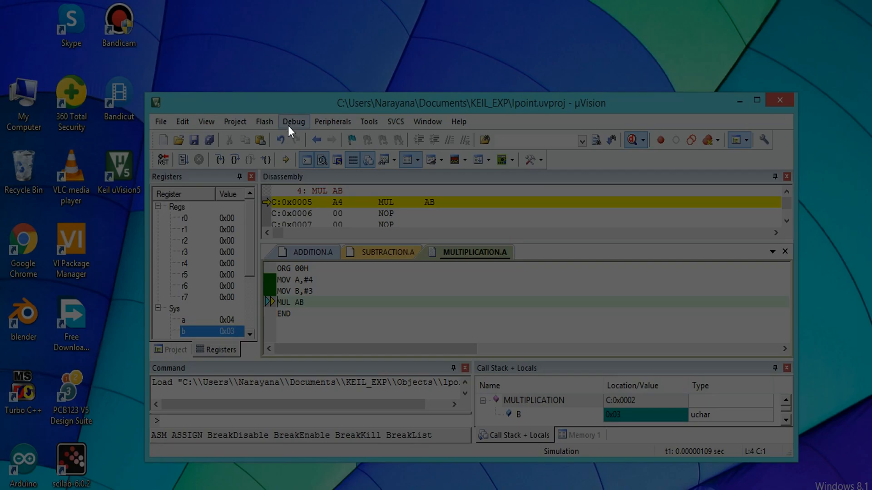
left_click(293, 121)
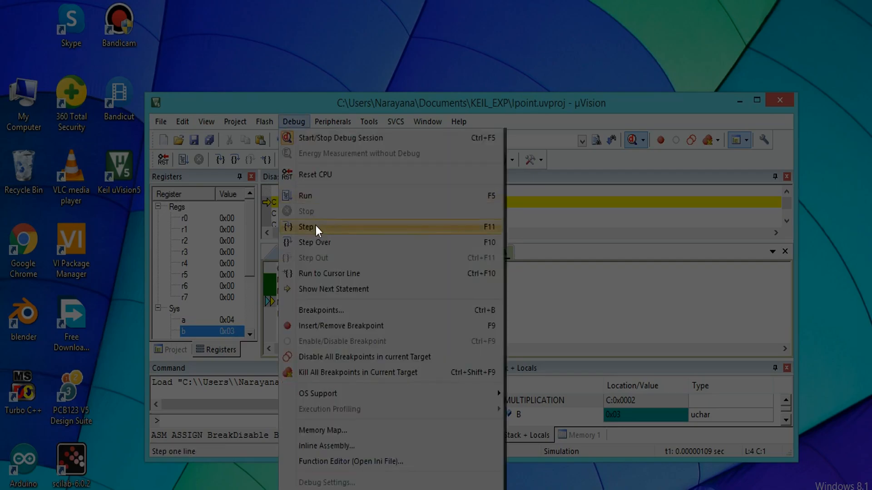
left_click(305, 227)
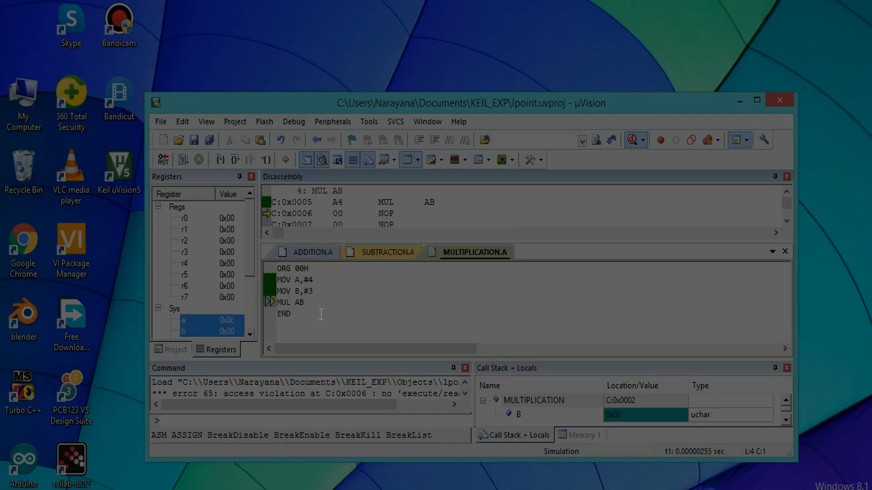
End the debug session via Debug > Start/Stop Debug Session, returning to MULTIPLICATION.A editing.
left_click(293, 121)
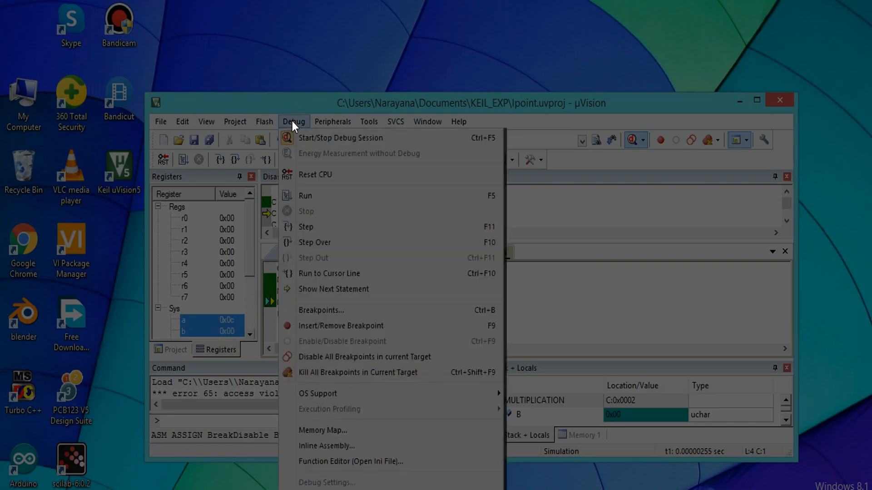
left_click(293, 121)
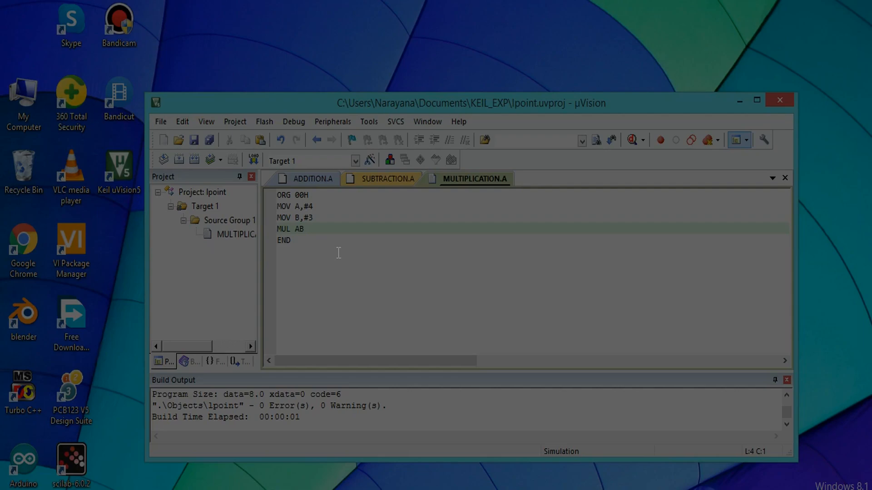
mouse_move(463, 347)
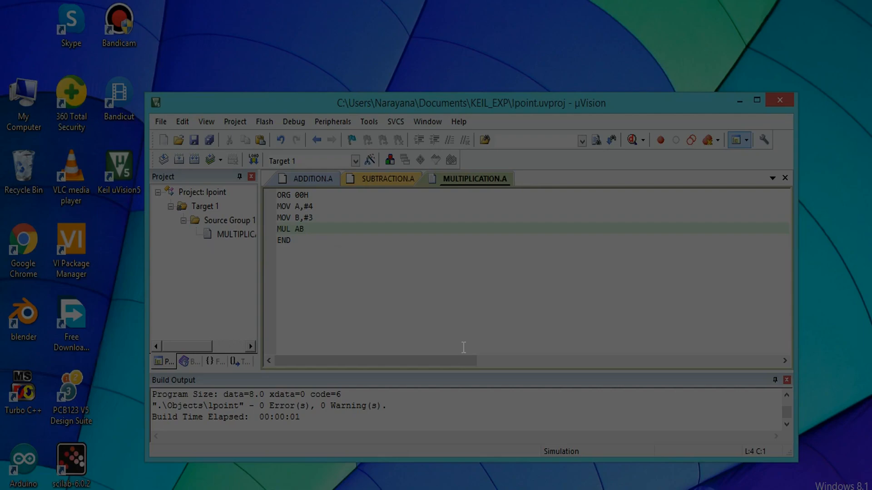
mouse_move(510, 353)
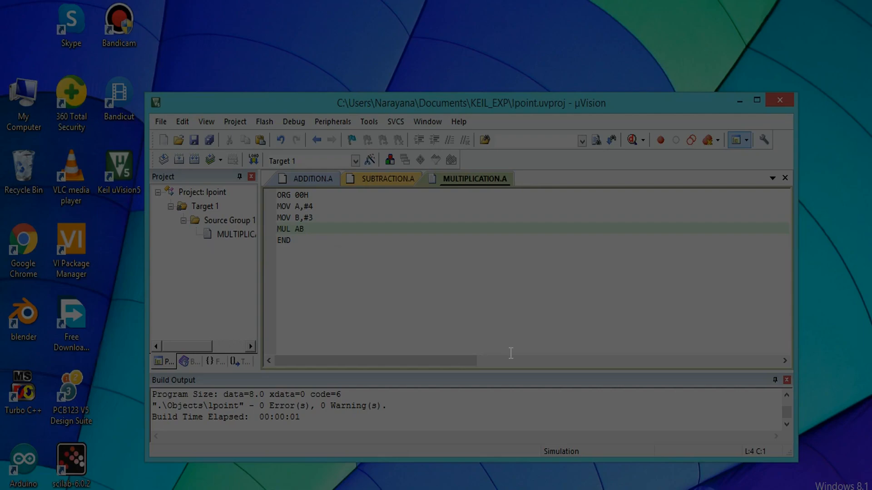